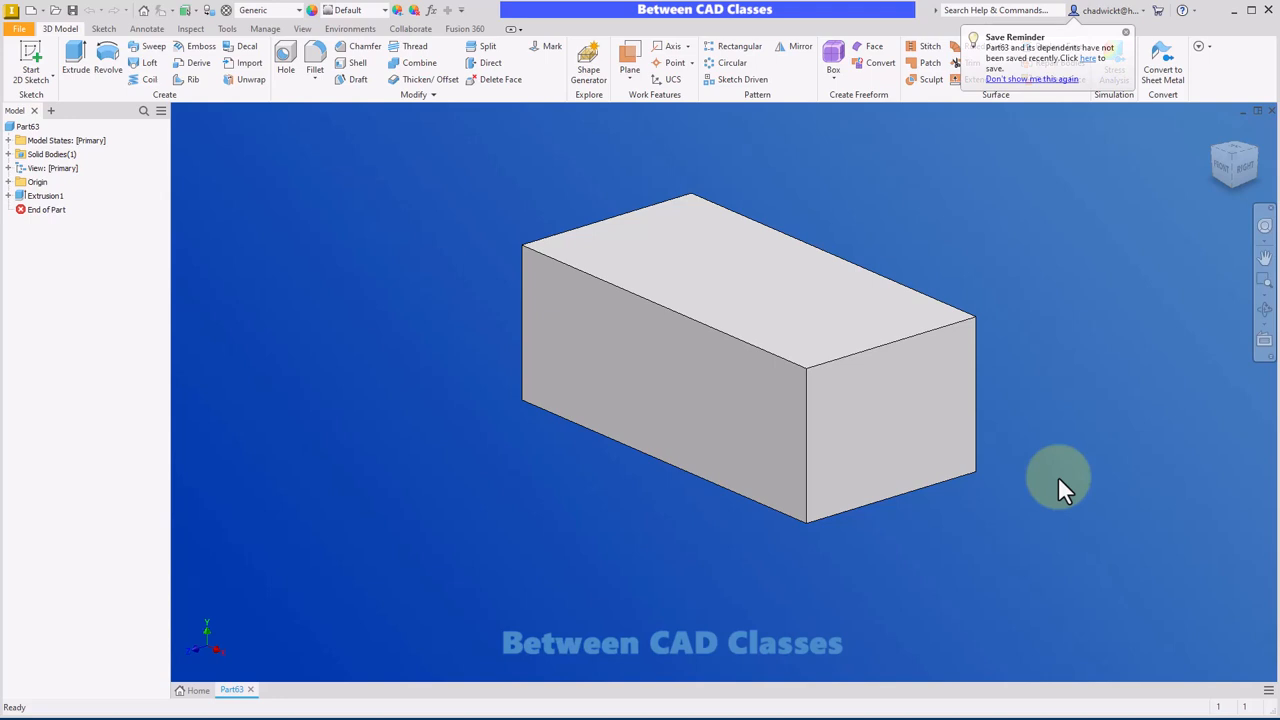
Dismiss the Save Reminder balloon so only the rectangular block part is visible.
click(1124, 36)
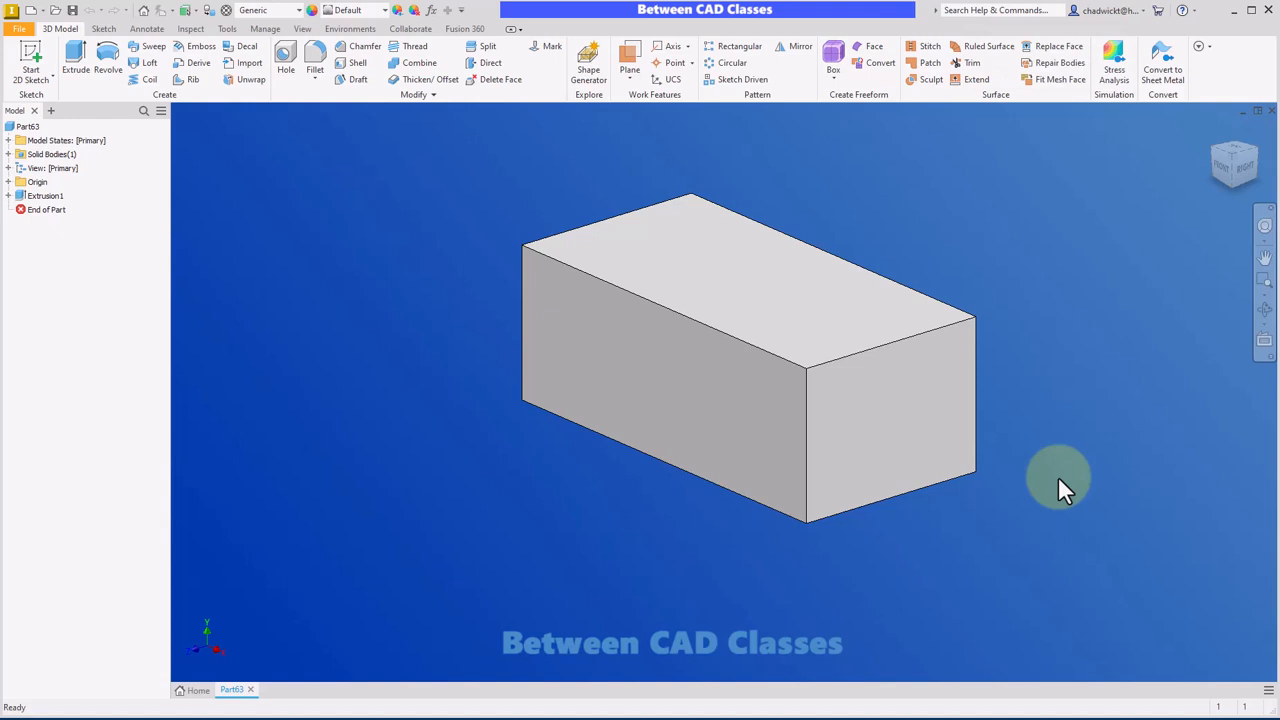
mouse_move(1093, 312)
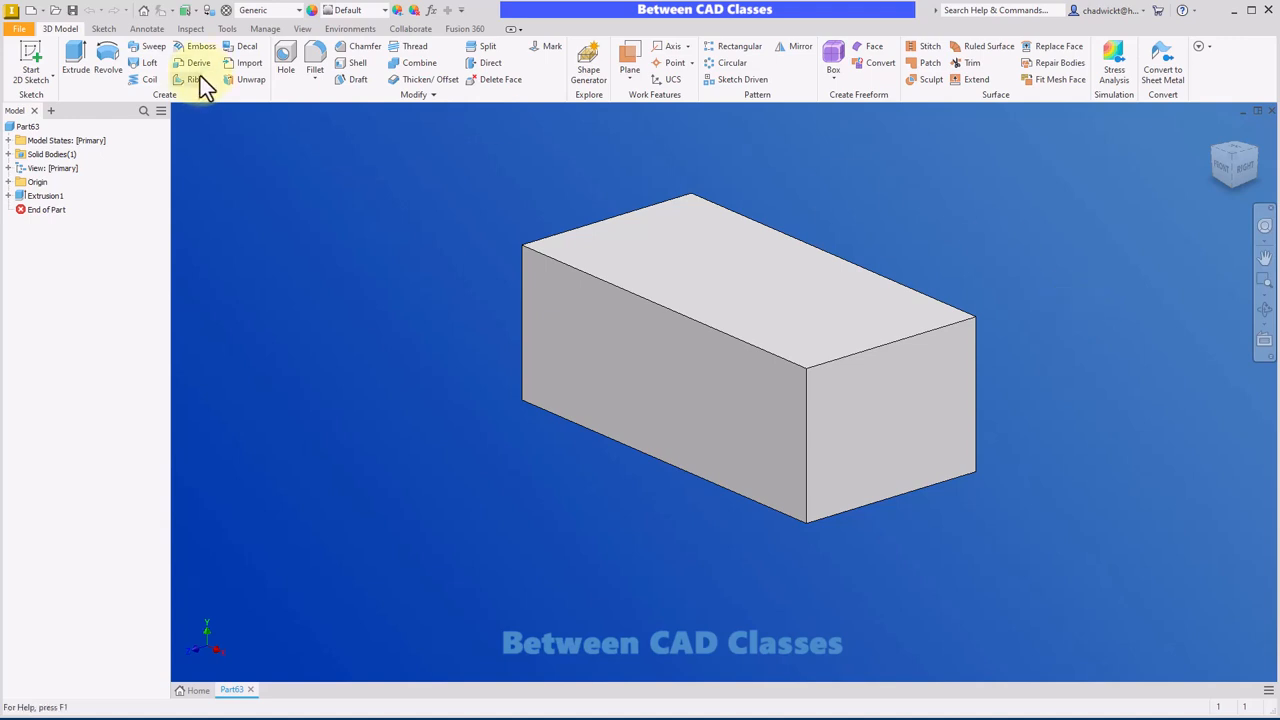
Open the Customize dialog from the Tools tab's Options panel.
click(226, 28)
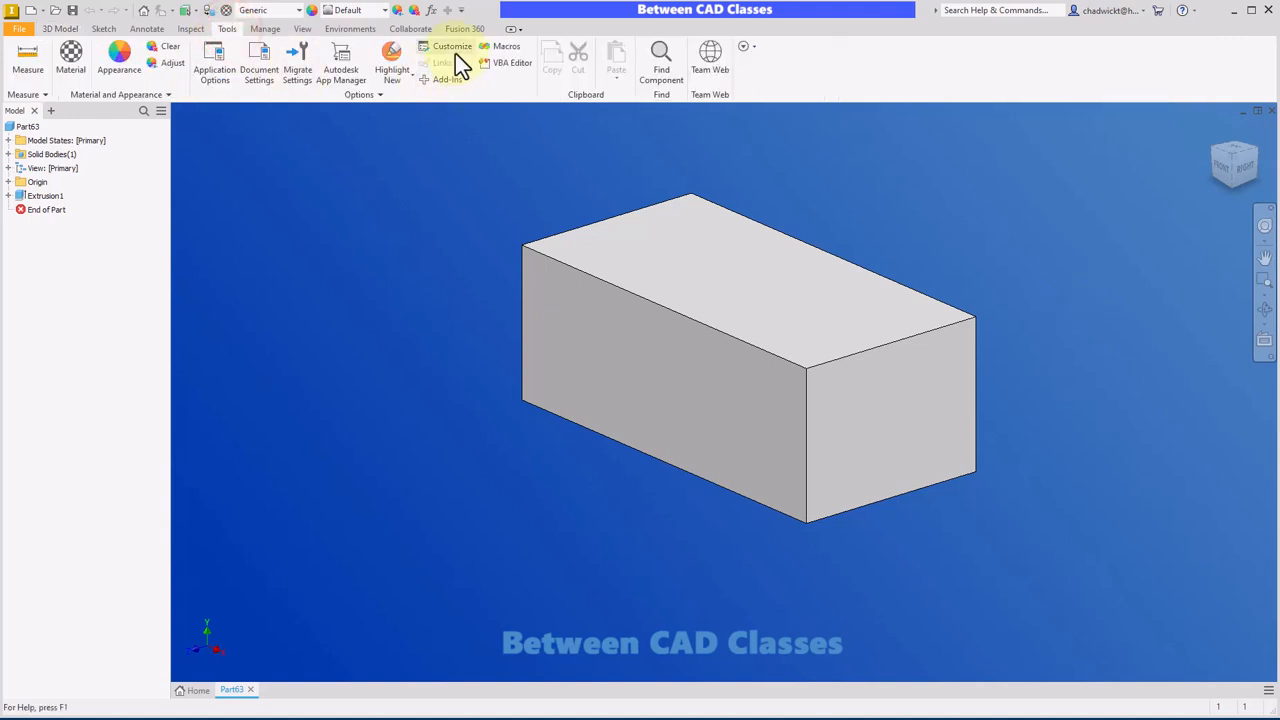
click(451, 48)
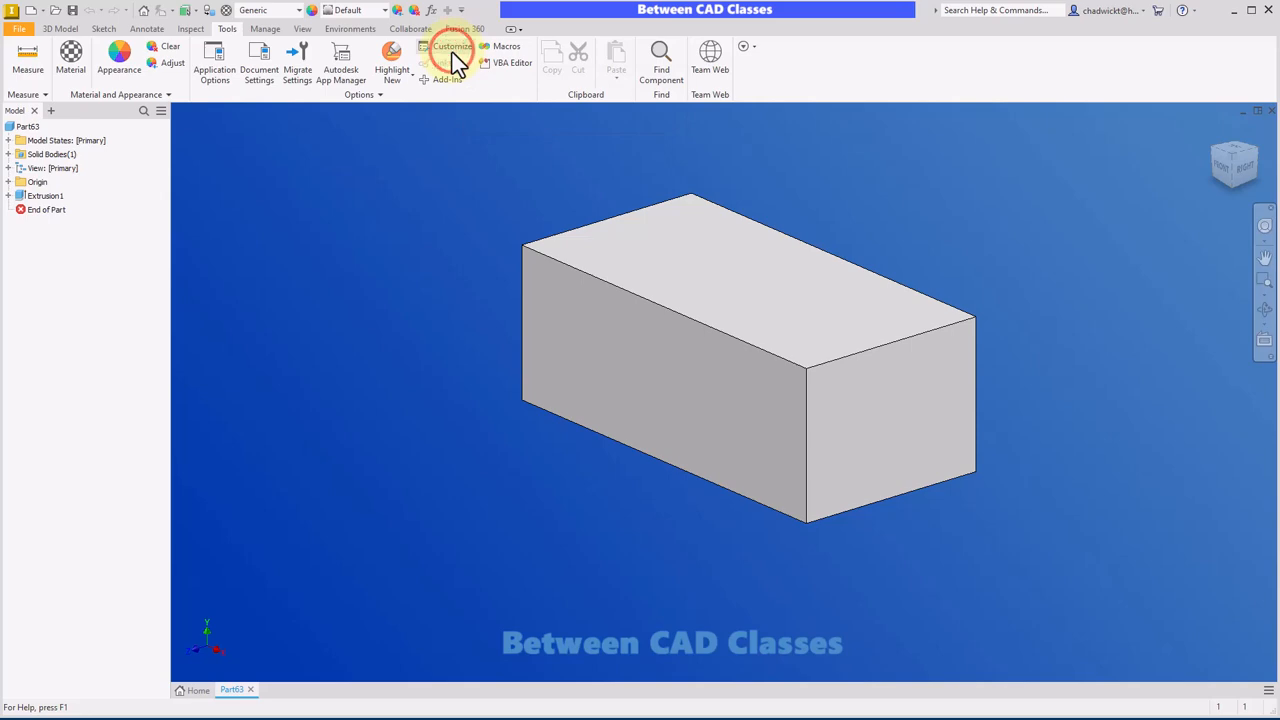
click(446, 48)
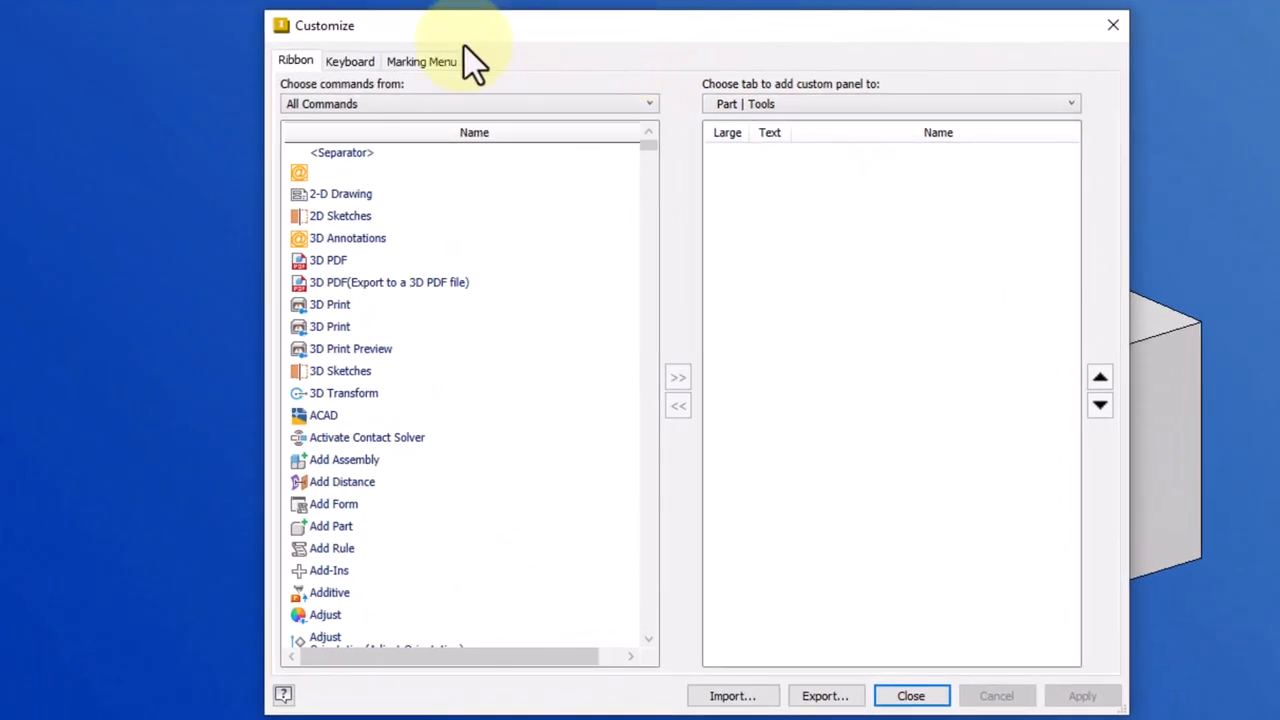
mouse_move(347, 238)
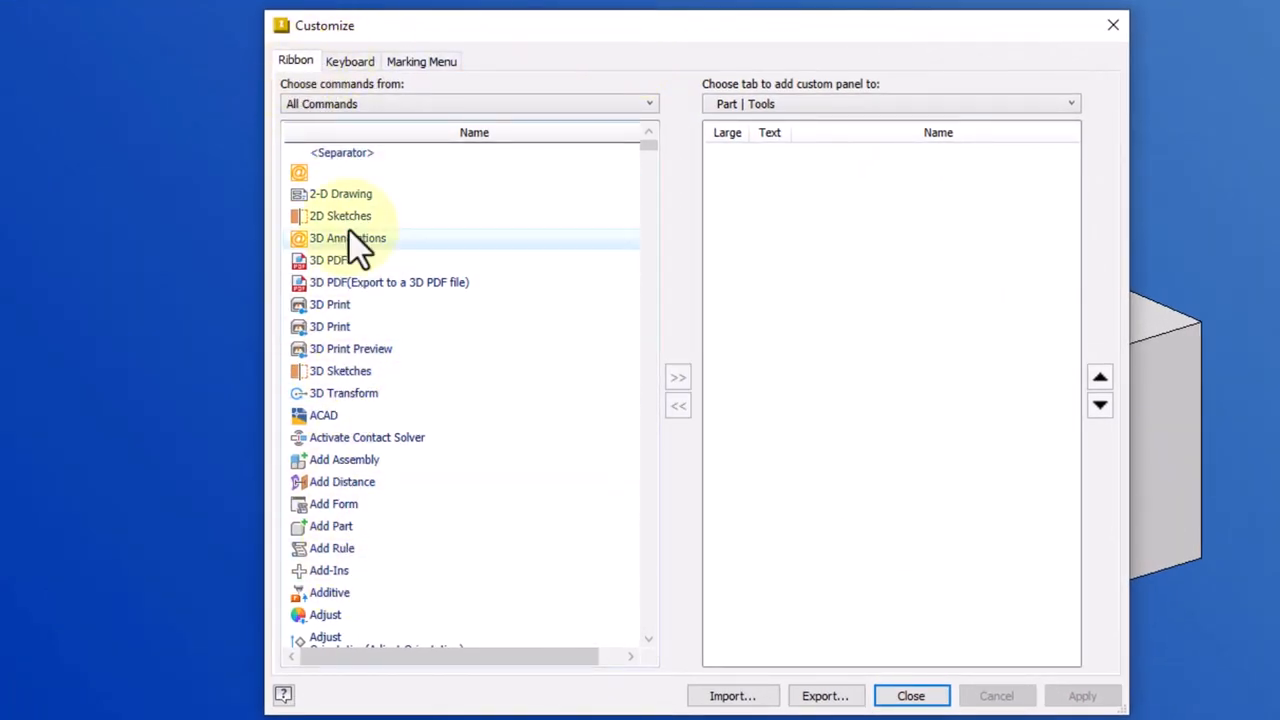
Show the Keyboard page listing commands with their keys and categories.
click(349, 61)
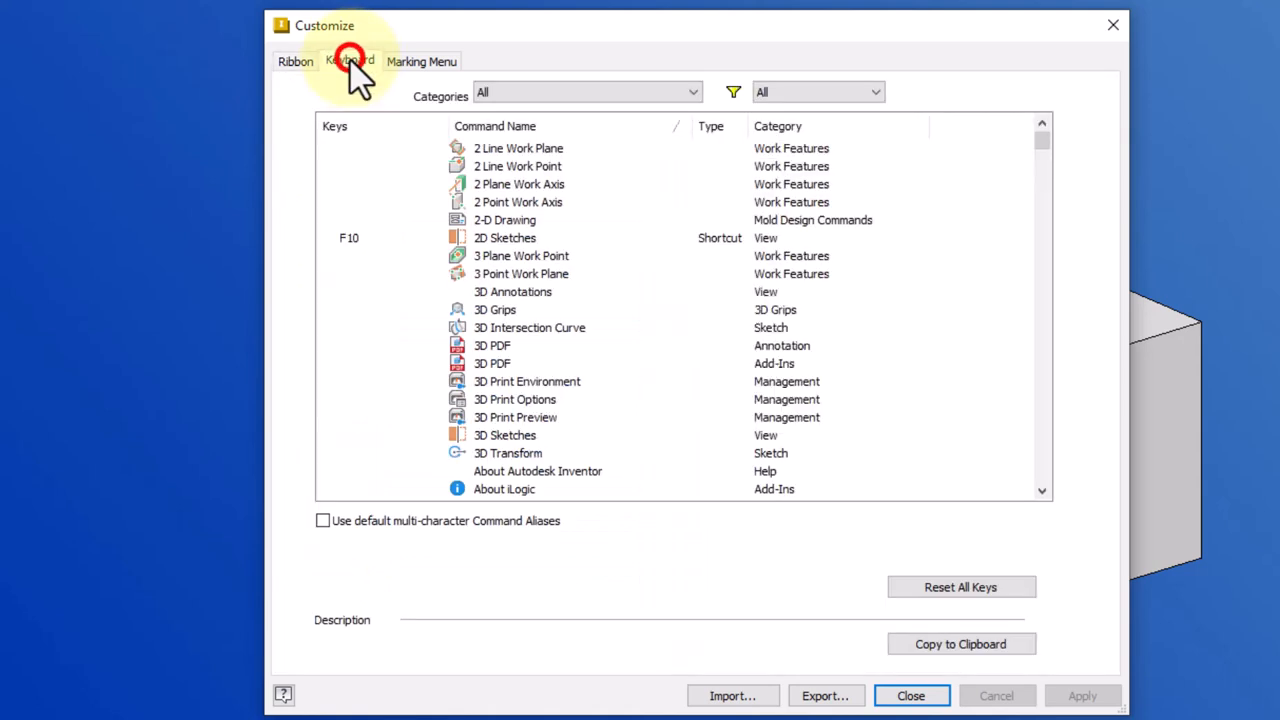
click(349, 61)
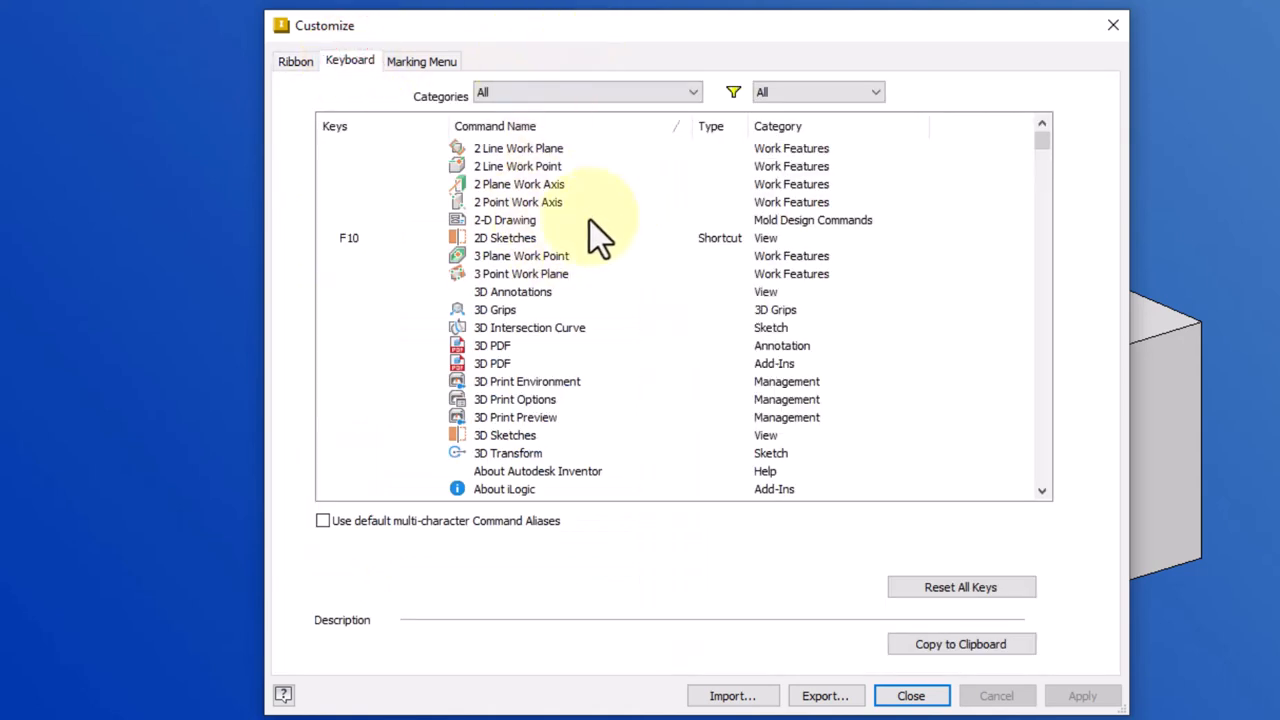
mouse_move(360, 190)
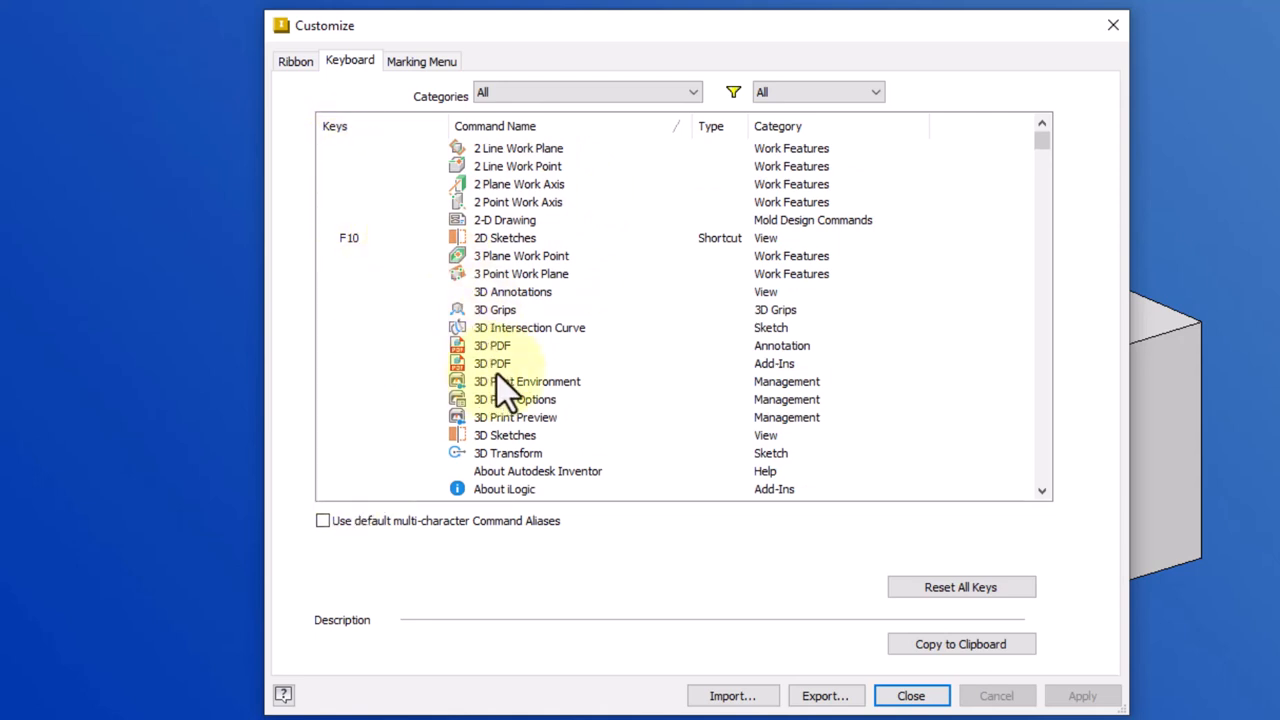
mouse_move(365, 160)
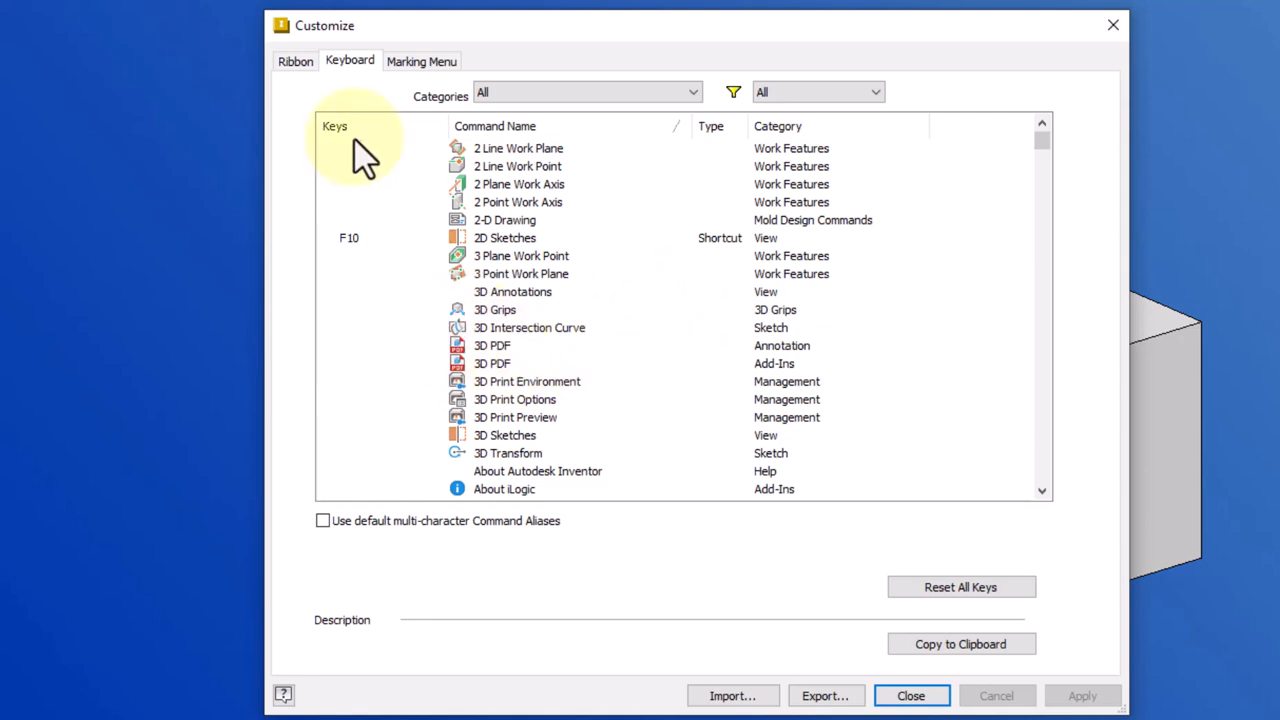
mouse_move(358, 143)
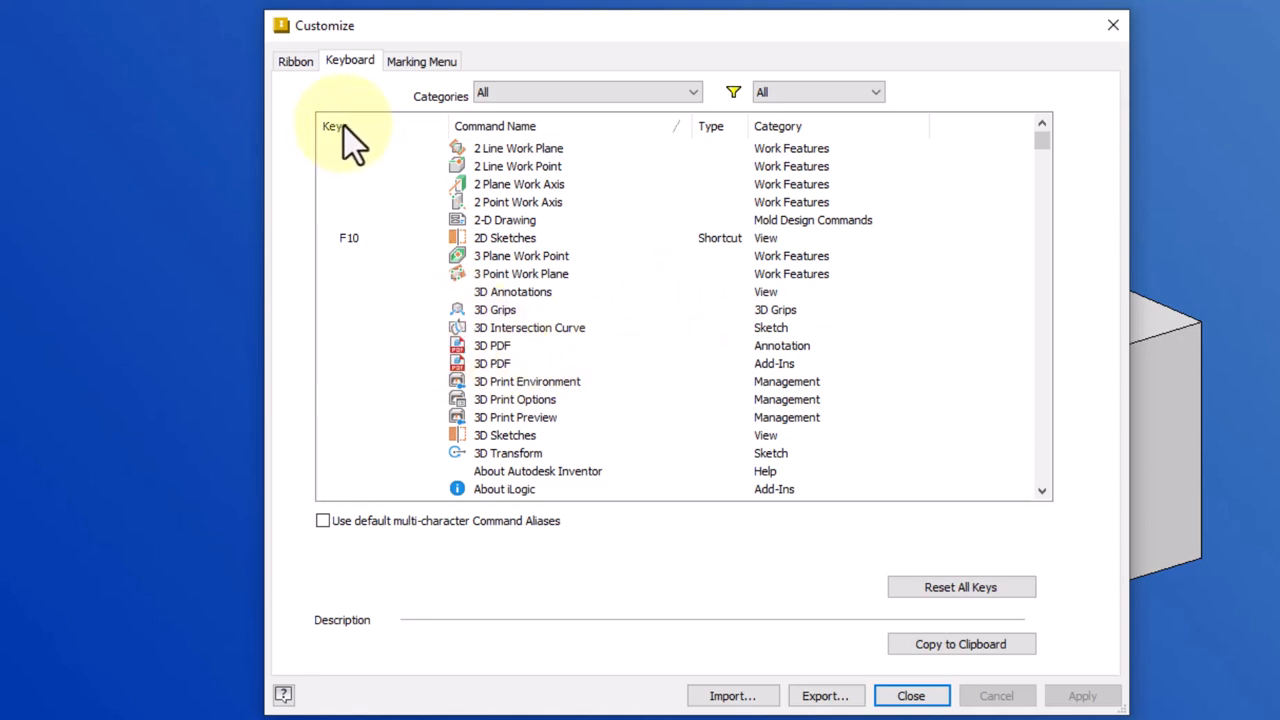
Sort commands by the Keys column and browse existing aliases such as B and C.
click(334, 125)
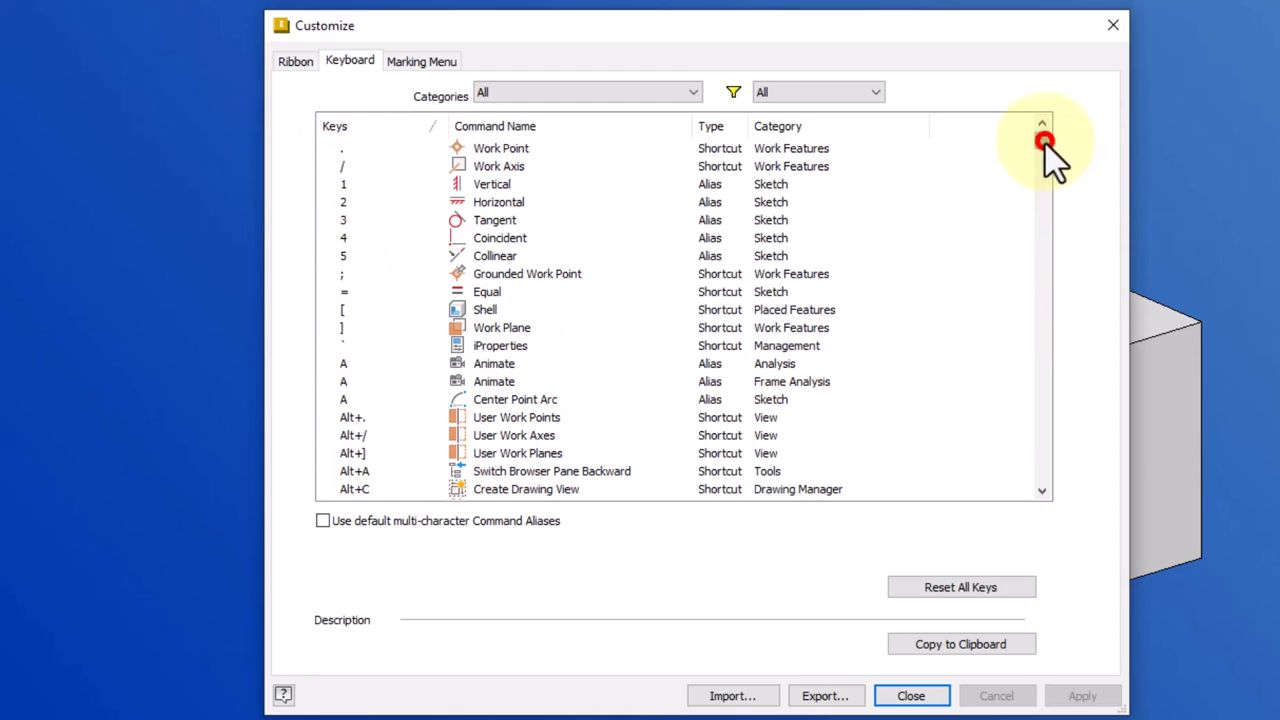
scroll(down, 3)
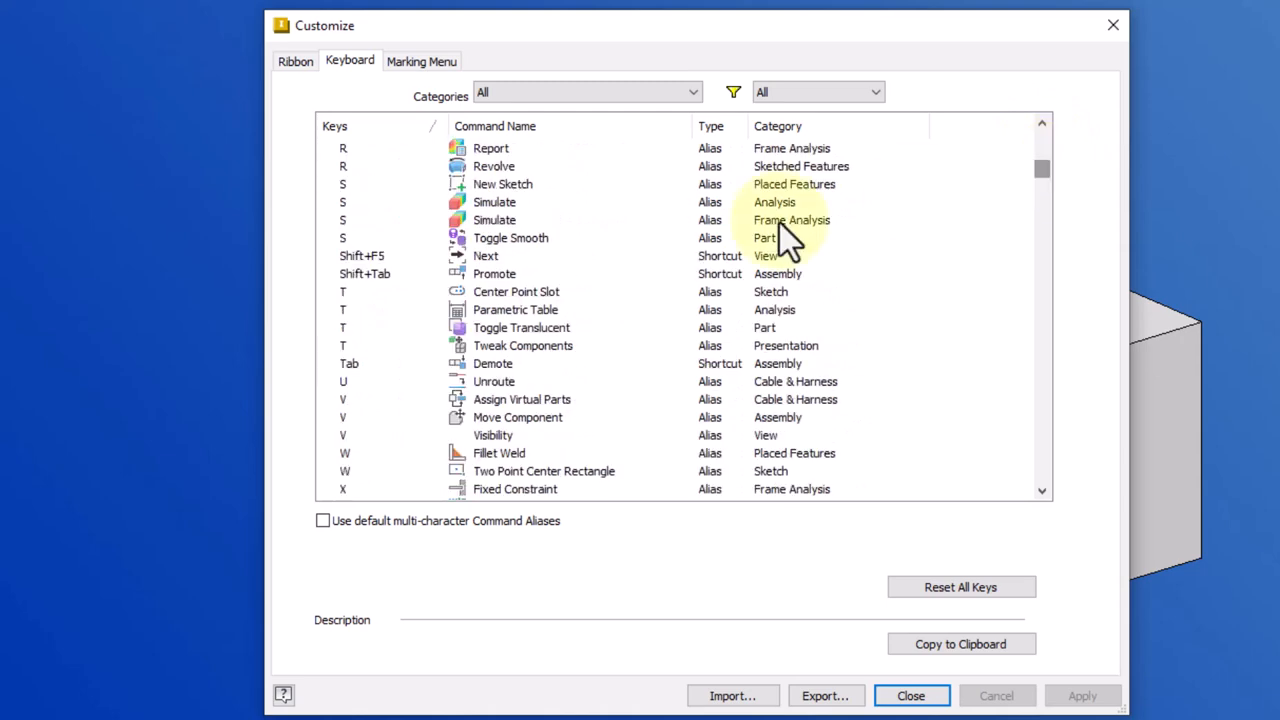
scroll(up, 3)
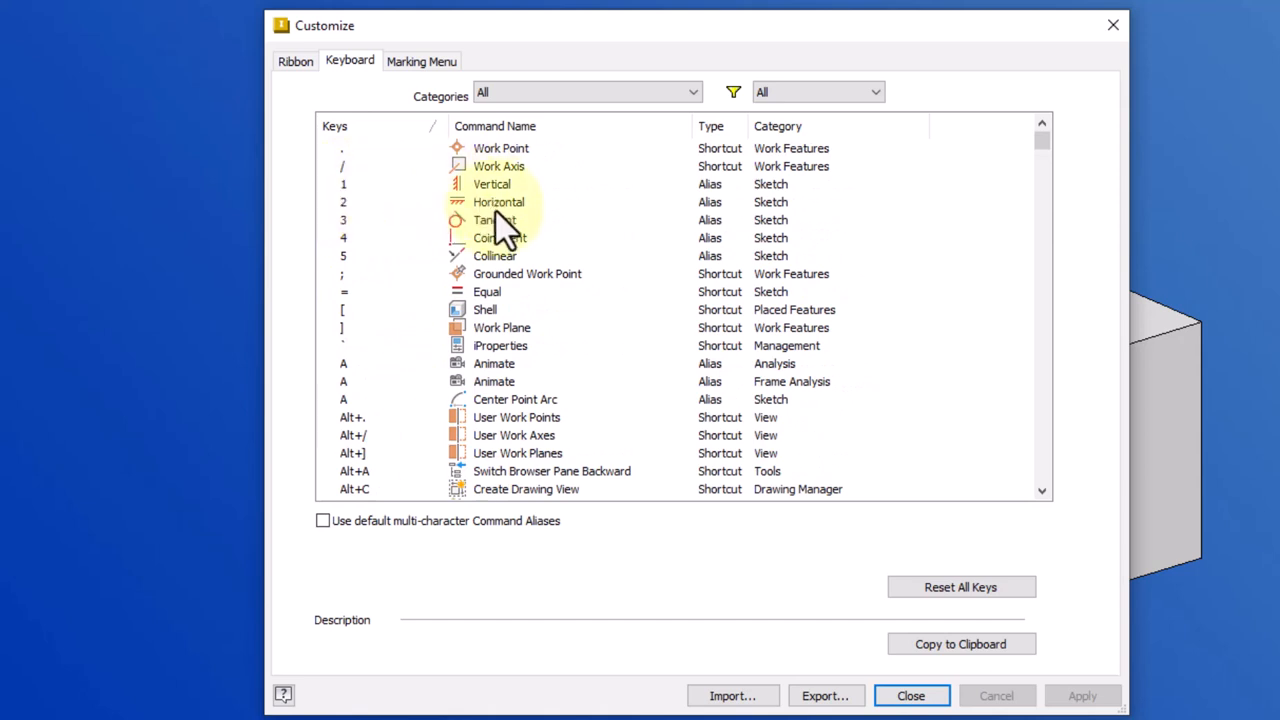
mouse_move(368, 285)
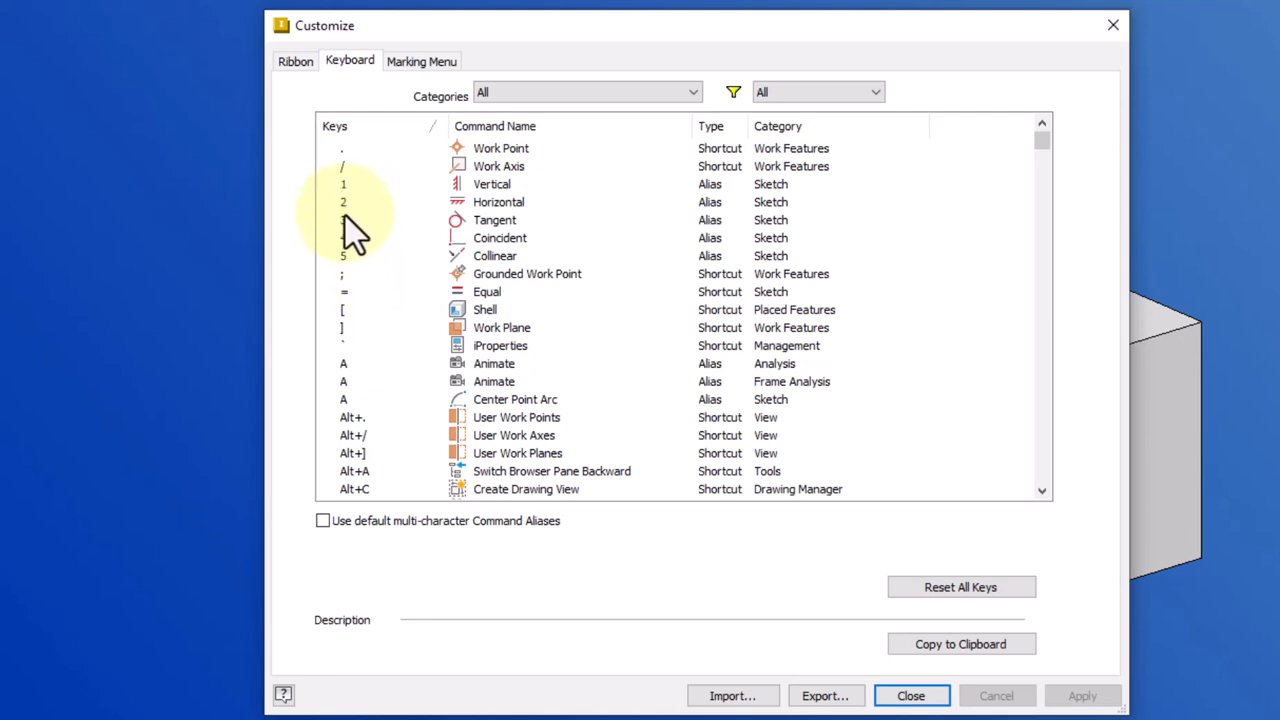
mouse_move(435, 265)
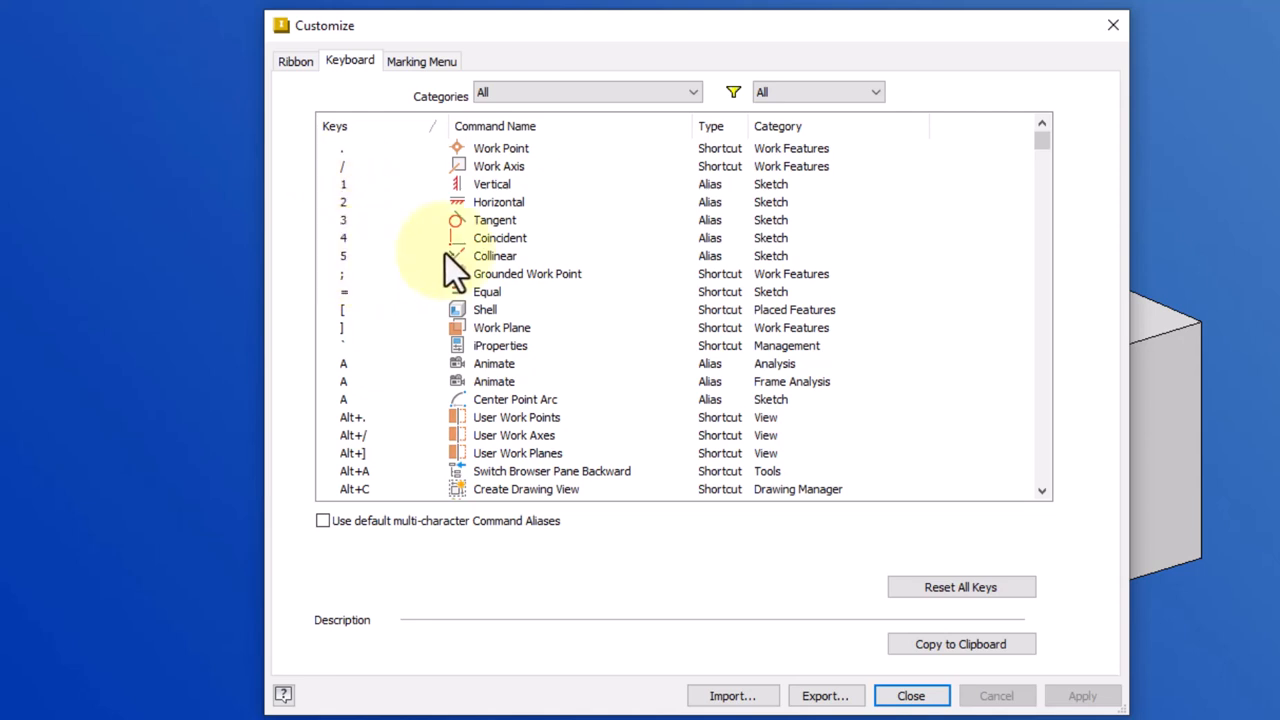
mouse_move(300, 410)
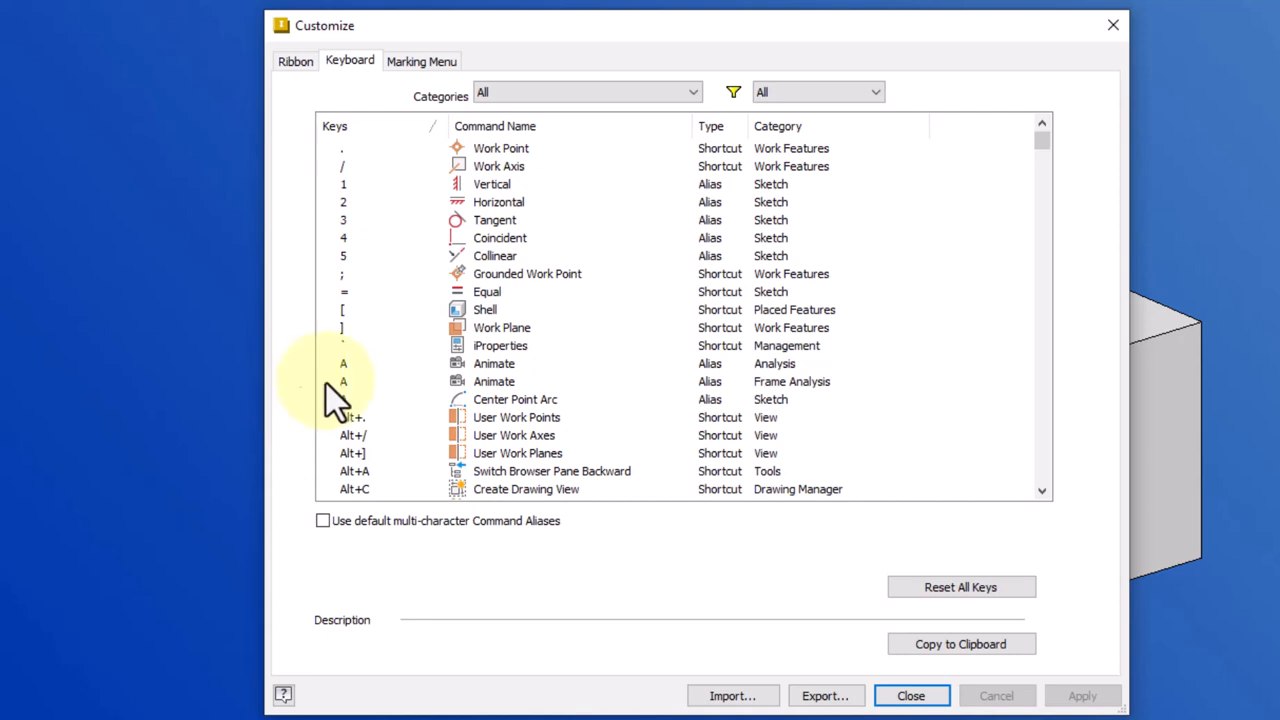
scroll(down, 3)
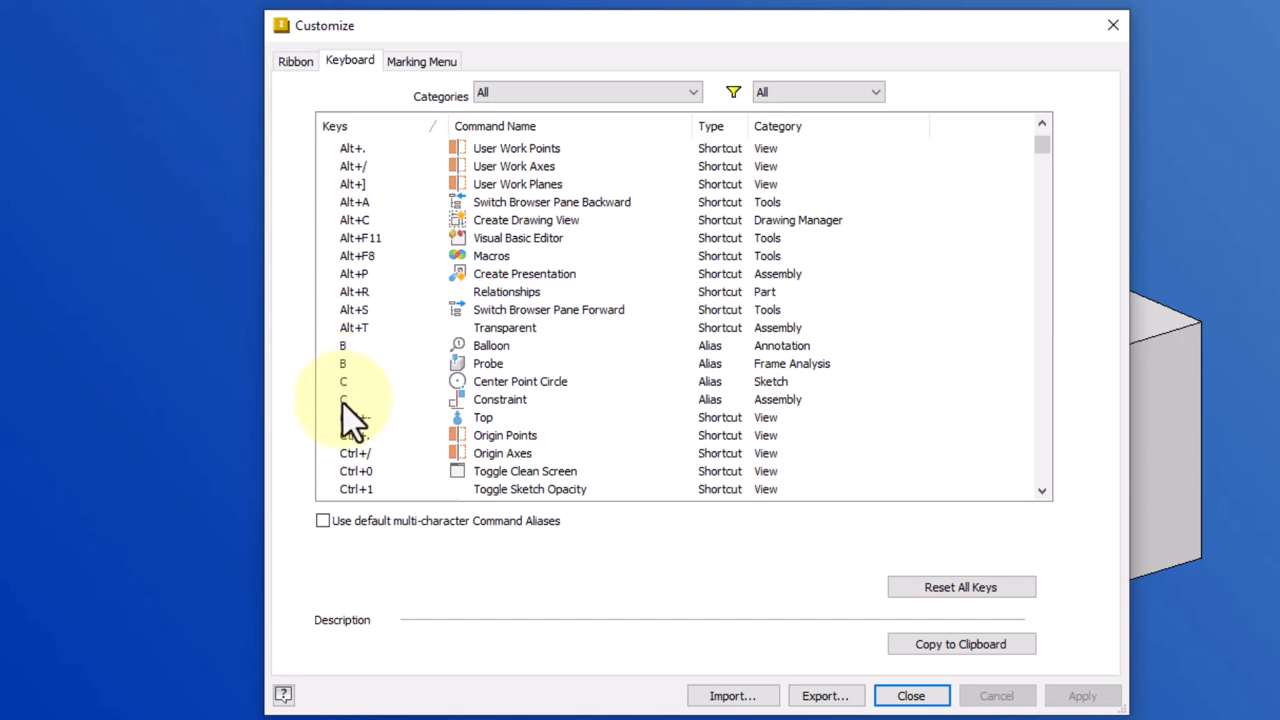
mouse_move(360, 420)
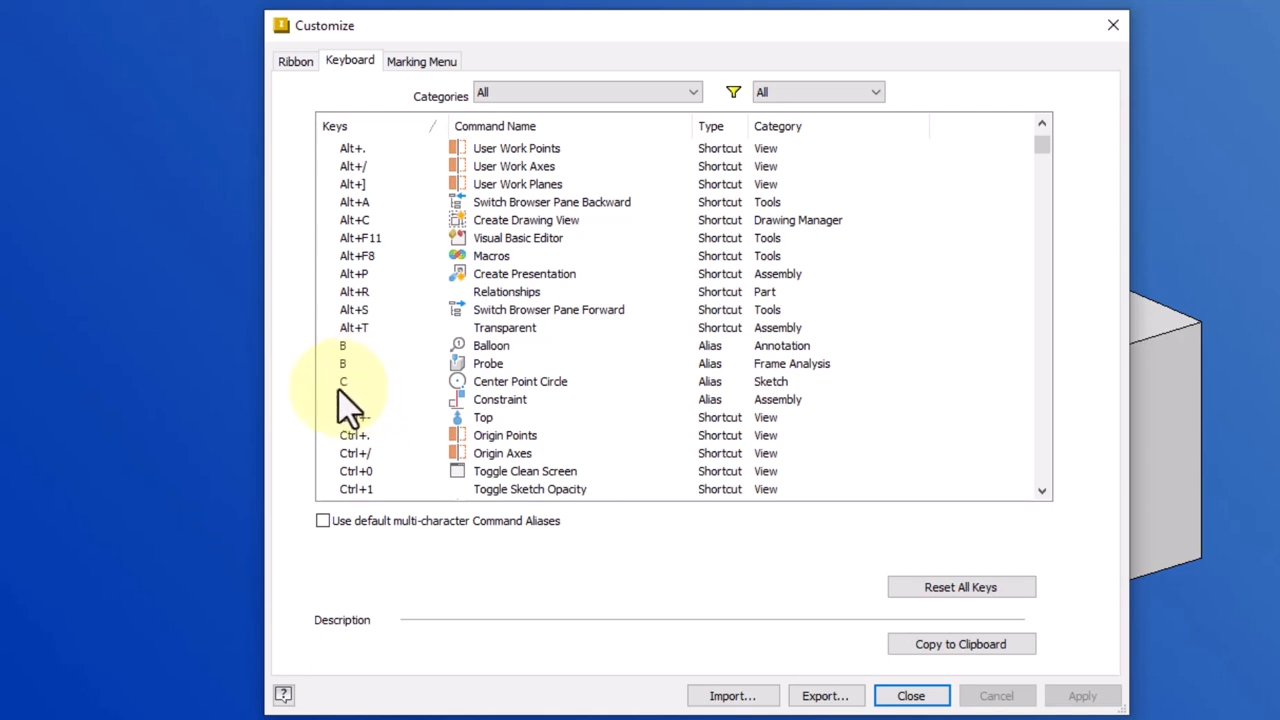
mouse_move(535, 396)
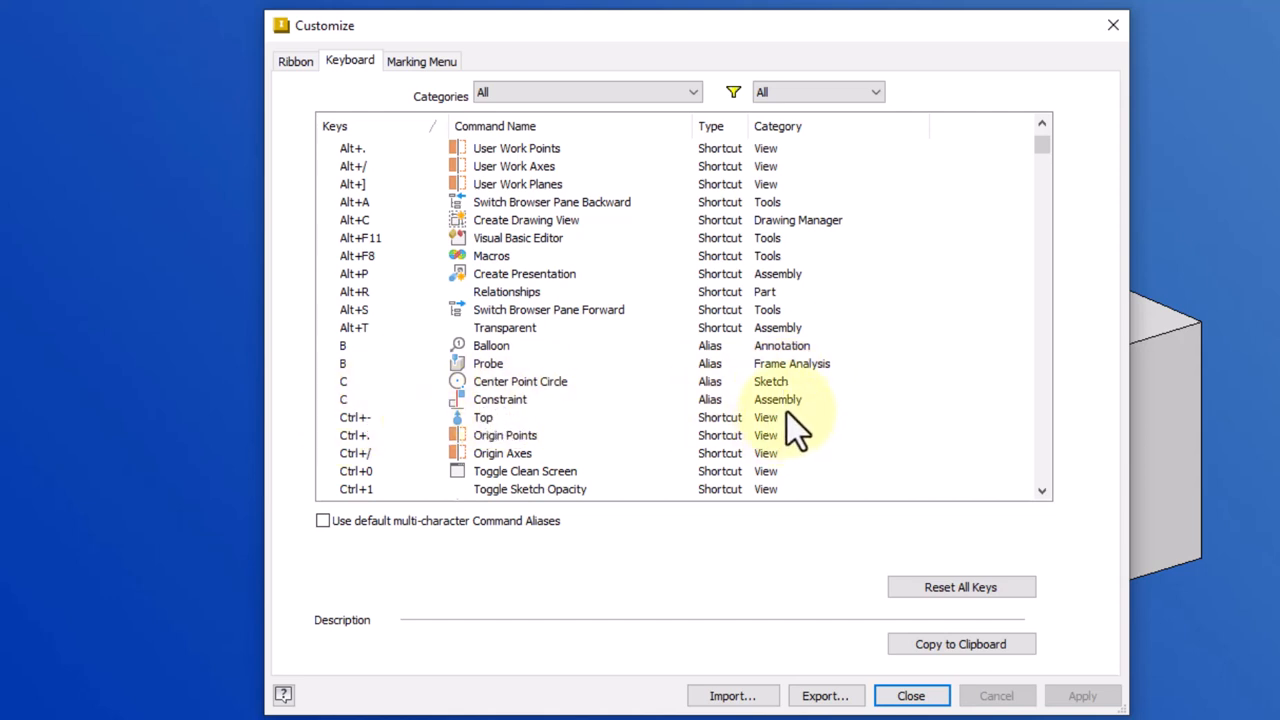
mouse_move(510, 420)
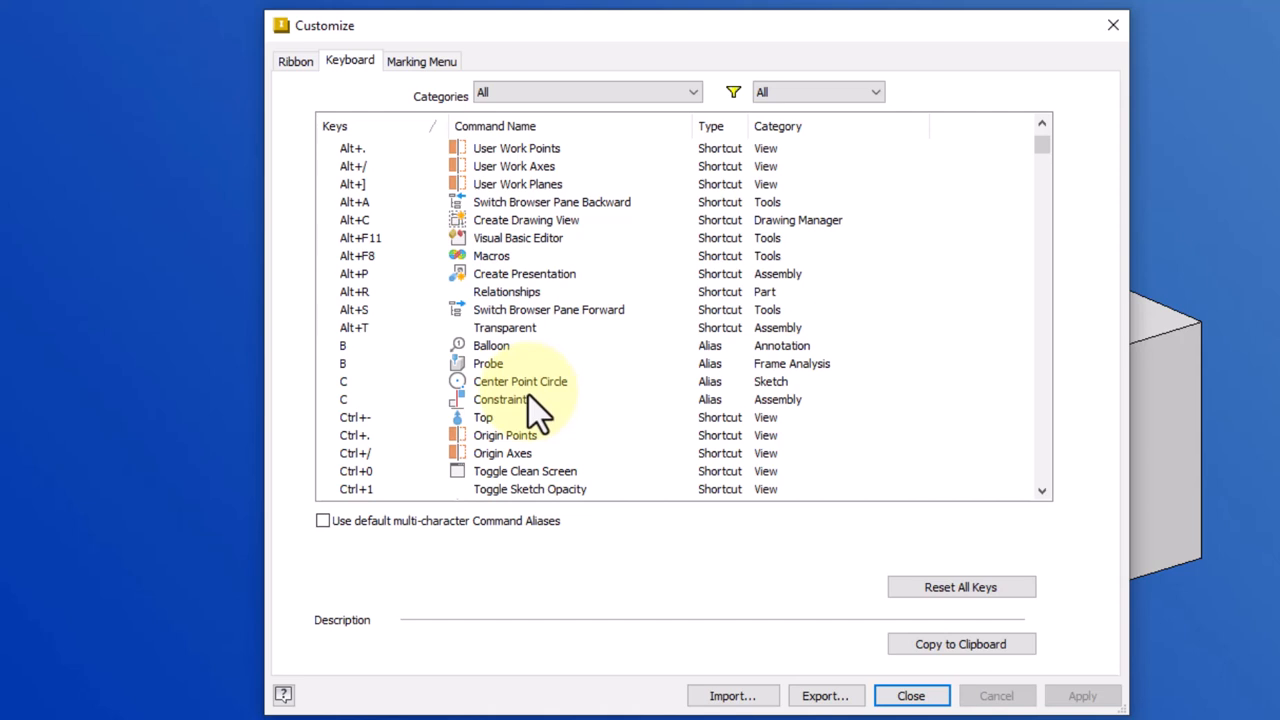
mouse_move(535, 430)
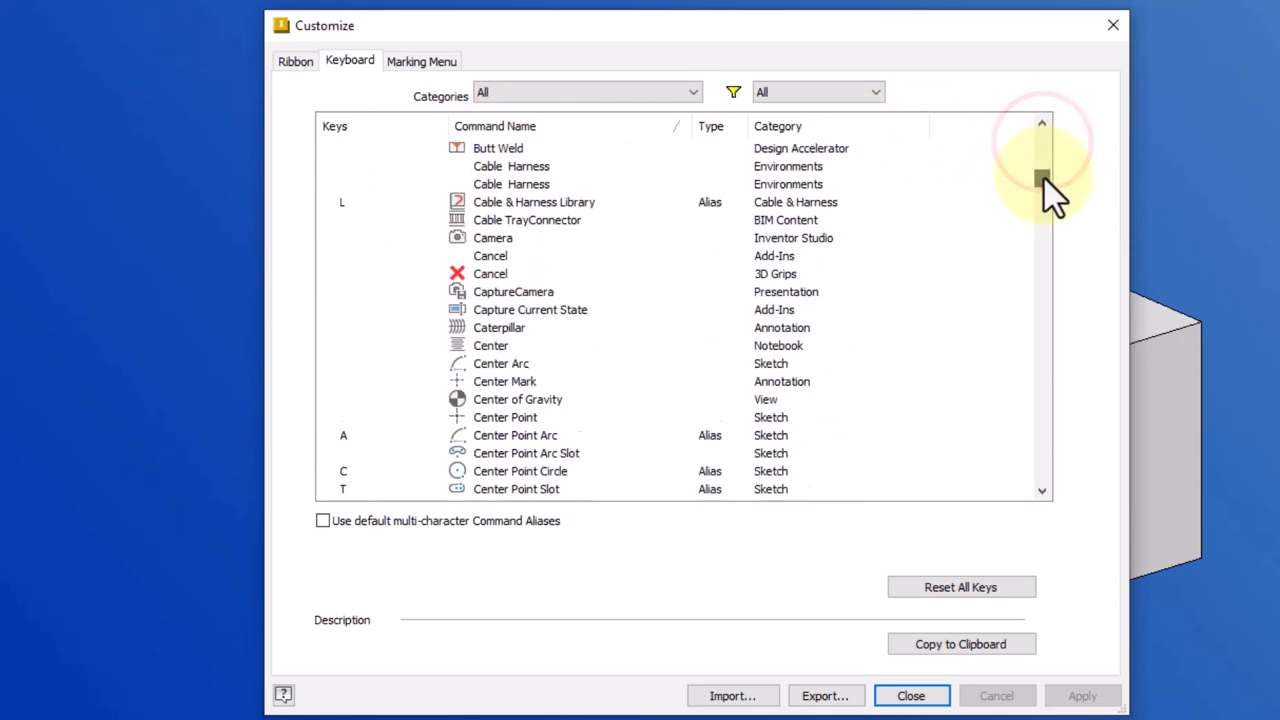
Scroll the command list down toward Chamfer (Placed Features).
scroll(down, 3)
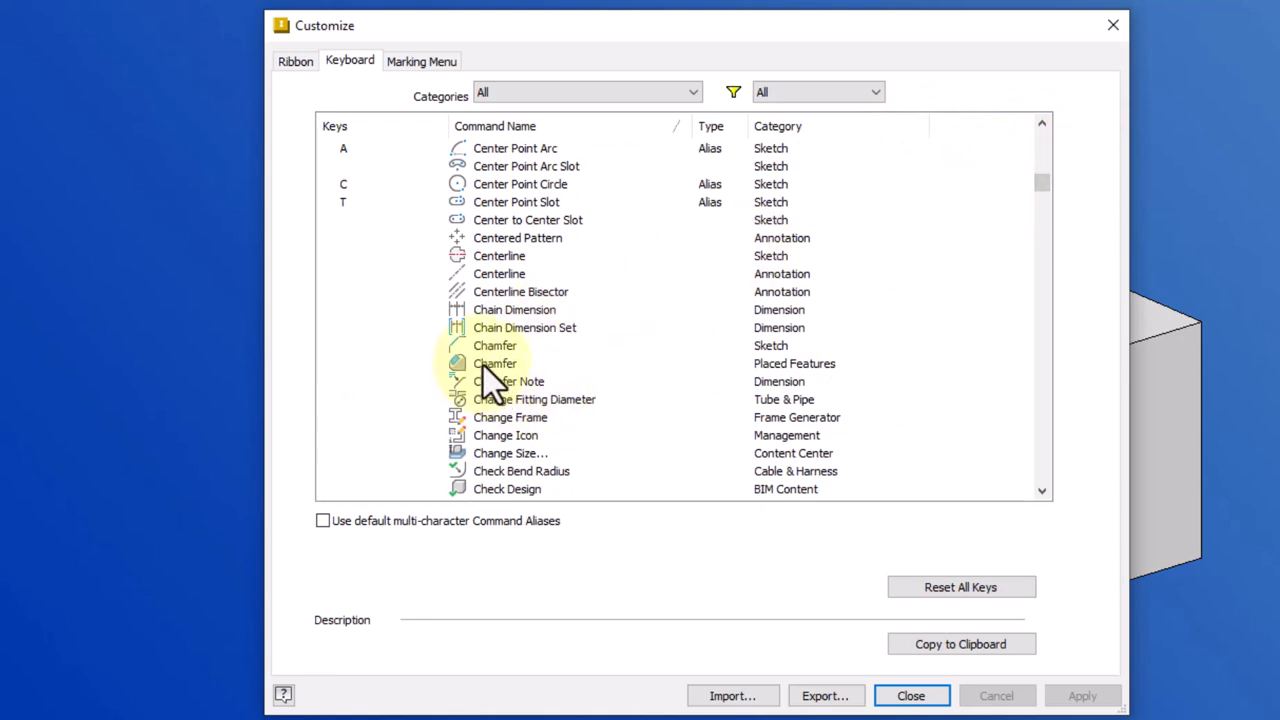
mouse_move(795, 385)
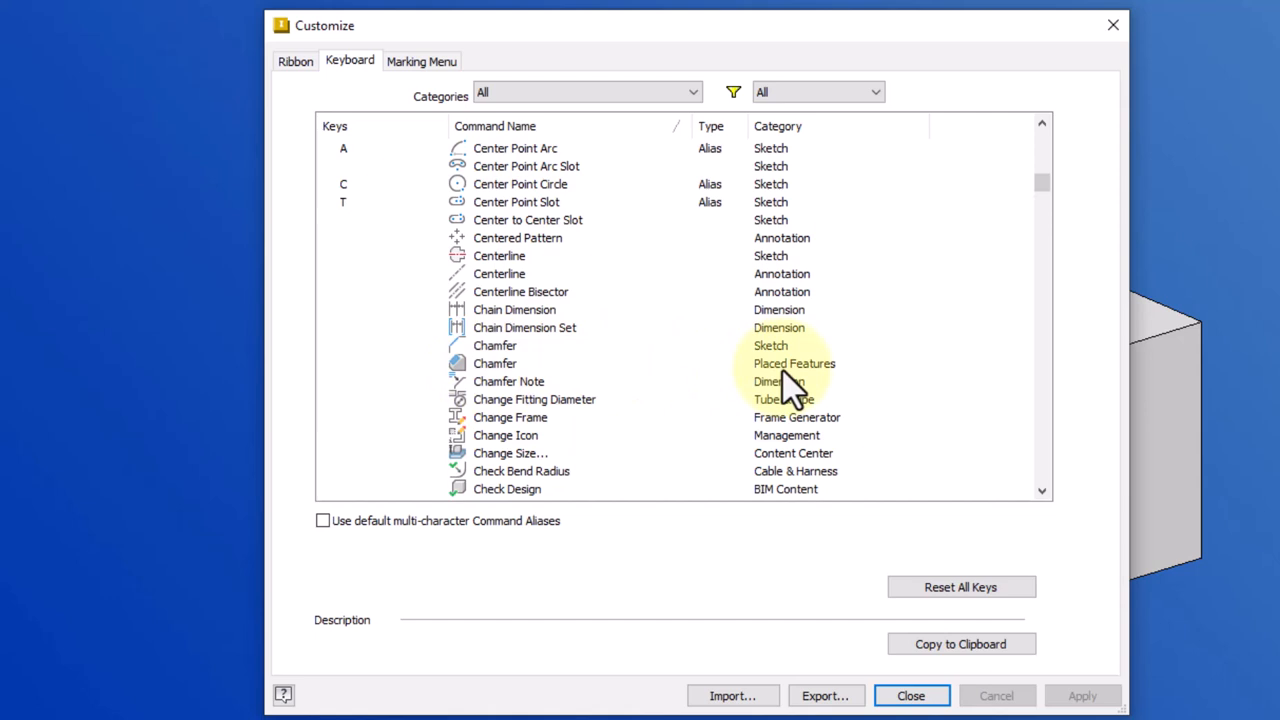
mouse_move(800, 378)
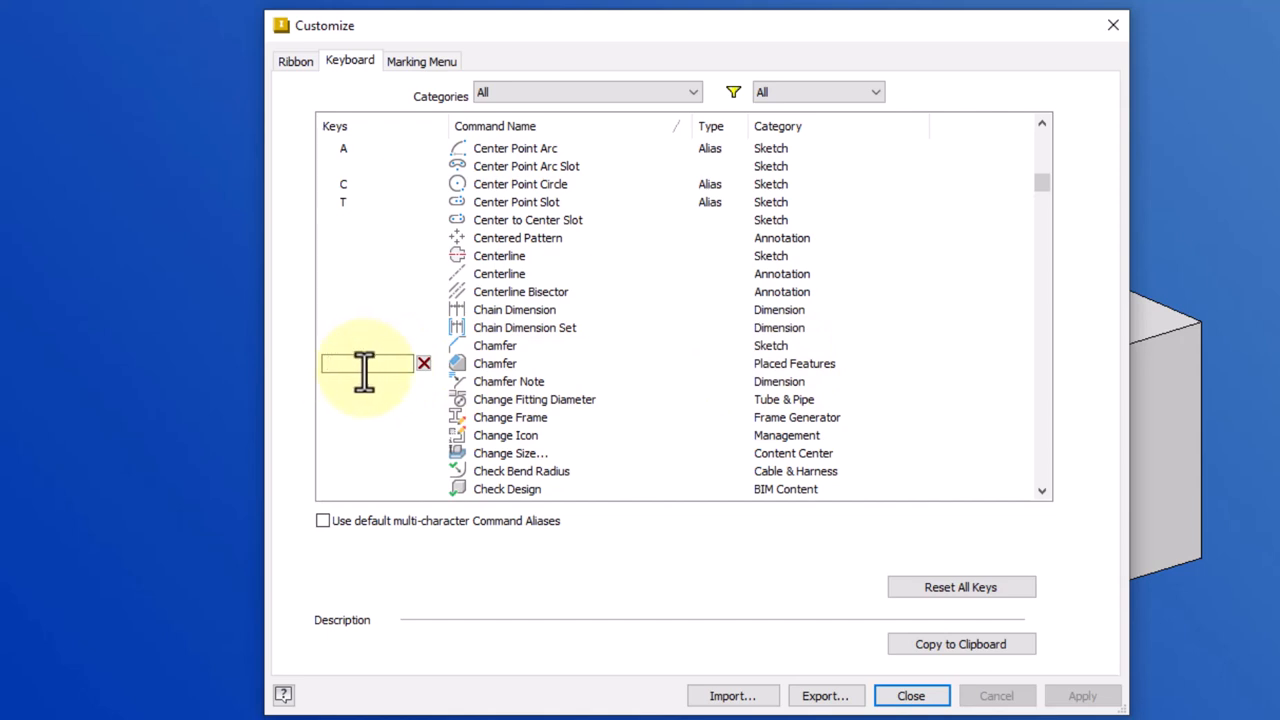
Enter C as the Chamfer (Placed Features) key and confirm with OK.
text(C)
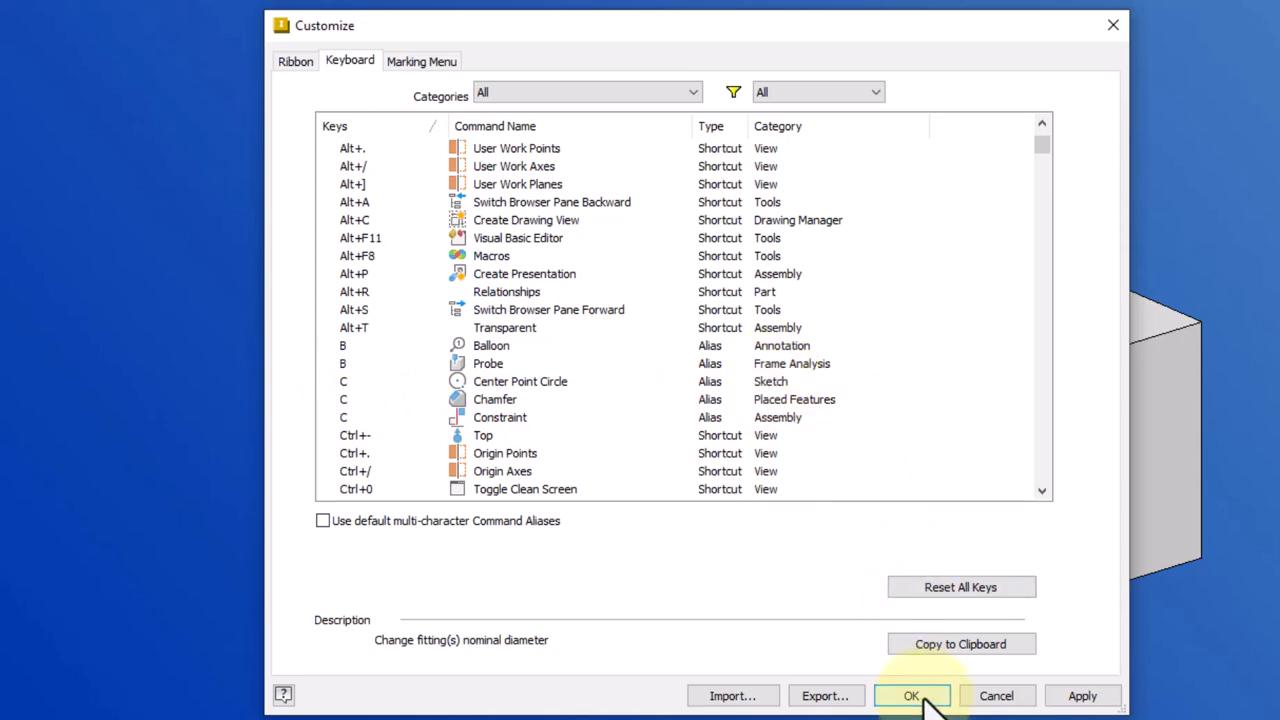
click(911, 696)
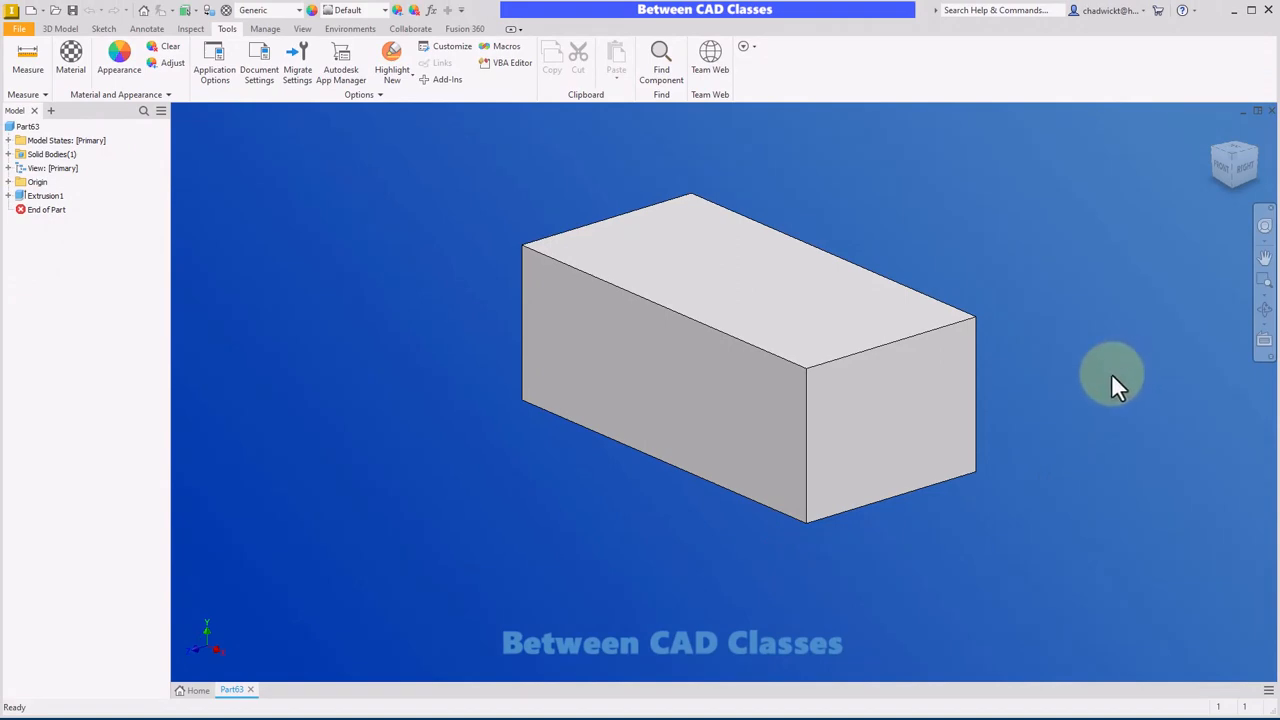
mouse_move(1070, 285)
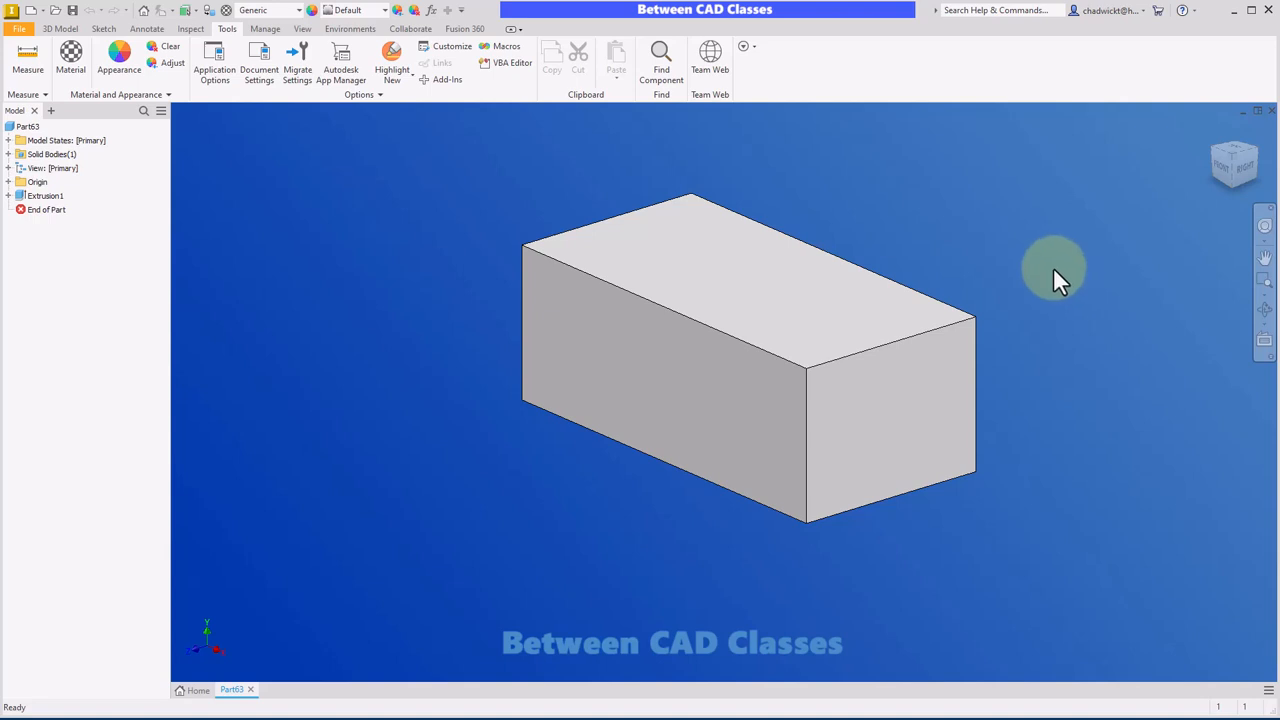
Test the C alias in the graphics window, which suggests Chamfer.
click(940, 405)
text(C)
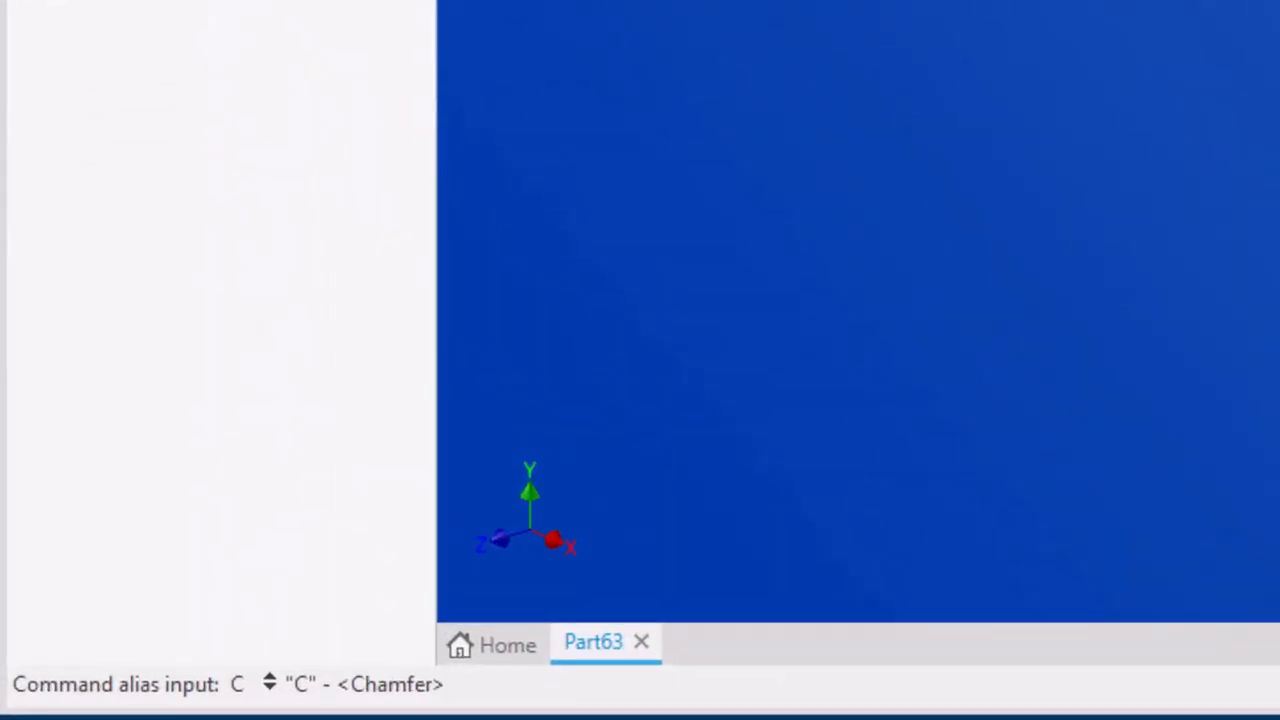
key(Return)
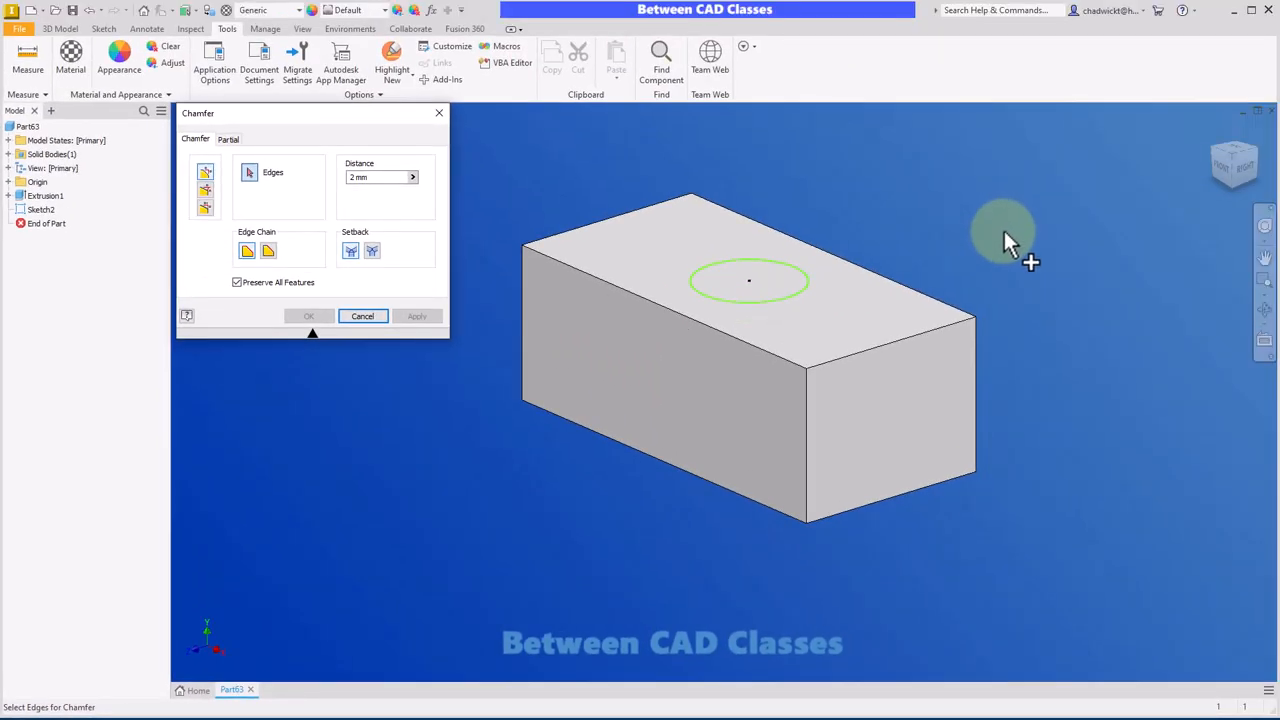
mouse_move(1007, 228)
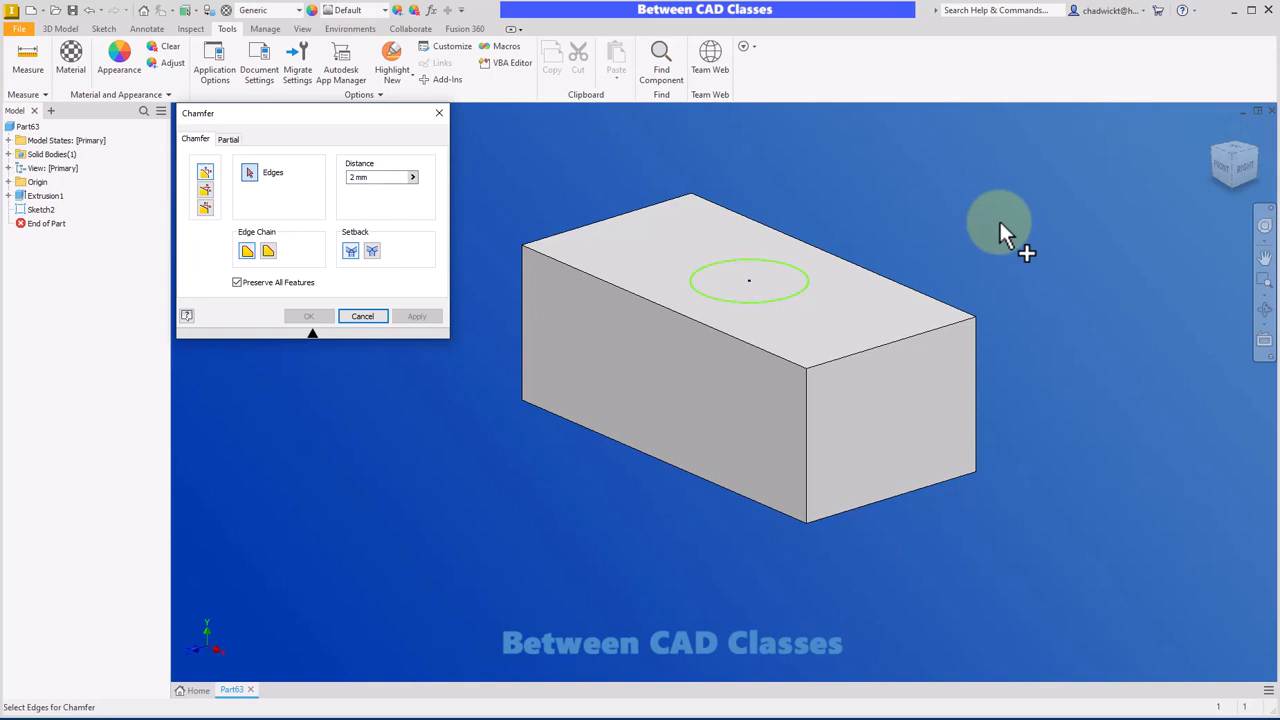
click(362, 316)
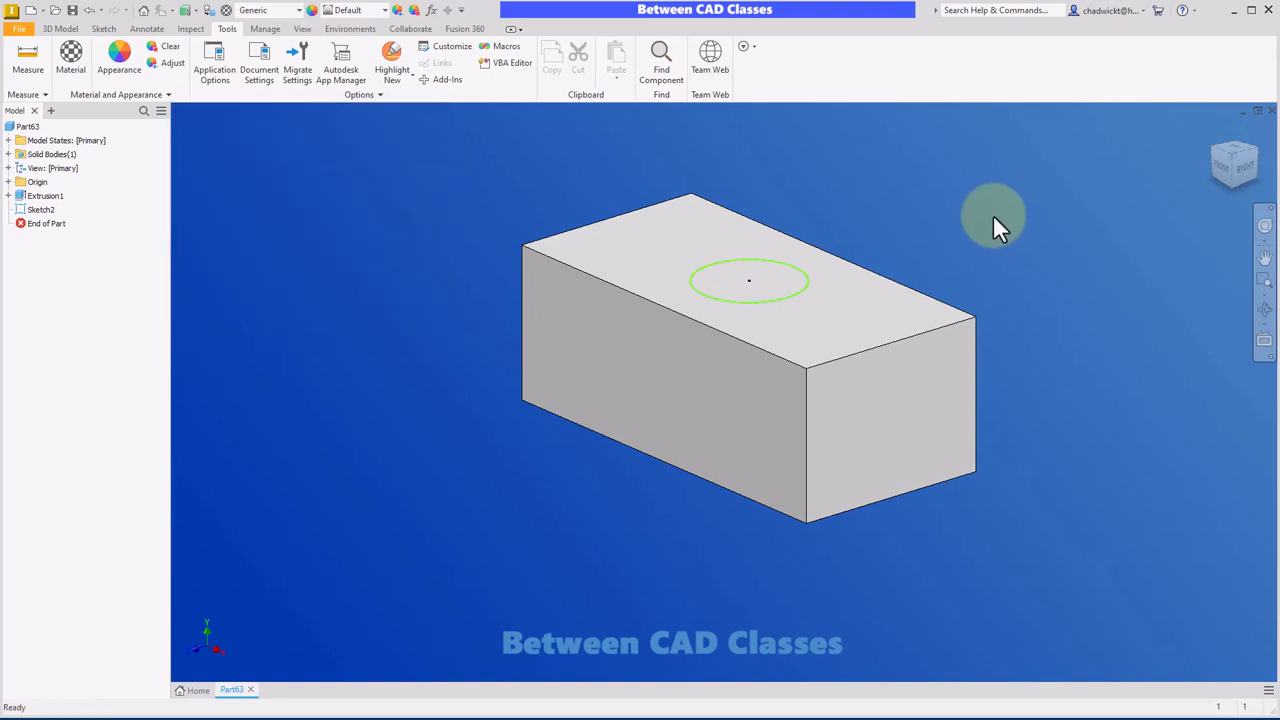
mouse_move(488, 147)
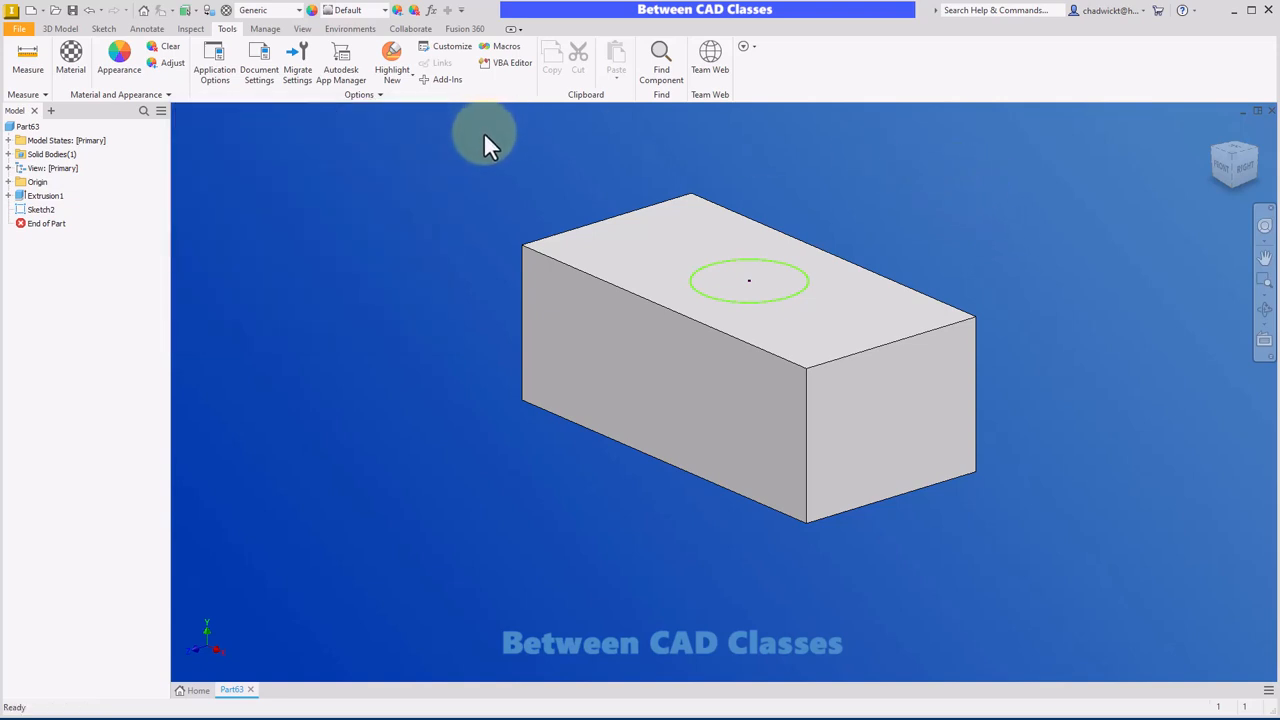
mouse_move(501, 162)
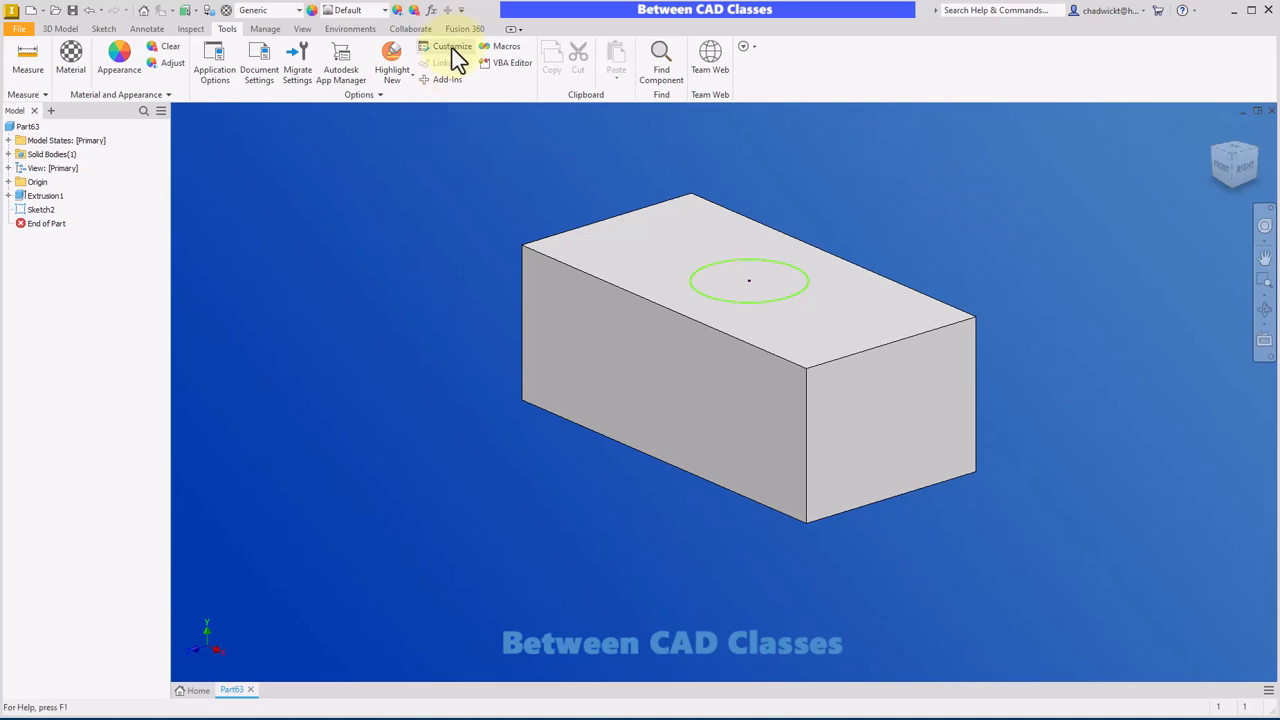
Reassign Chamfer (Placed Features) to the K alias and confirm the dialog.
click(448, 46)
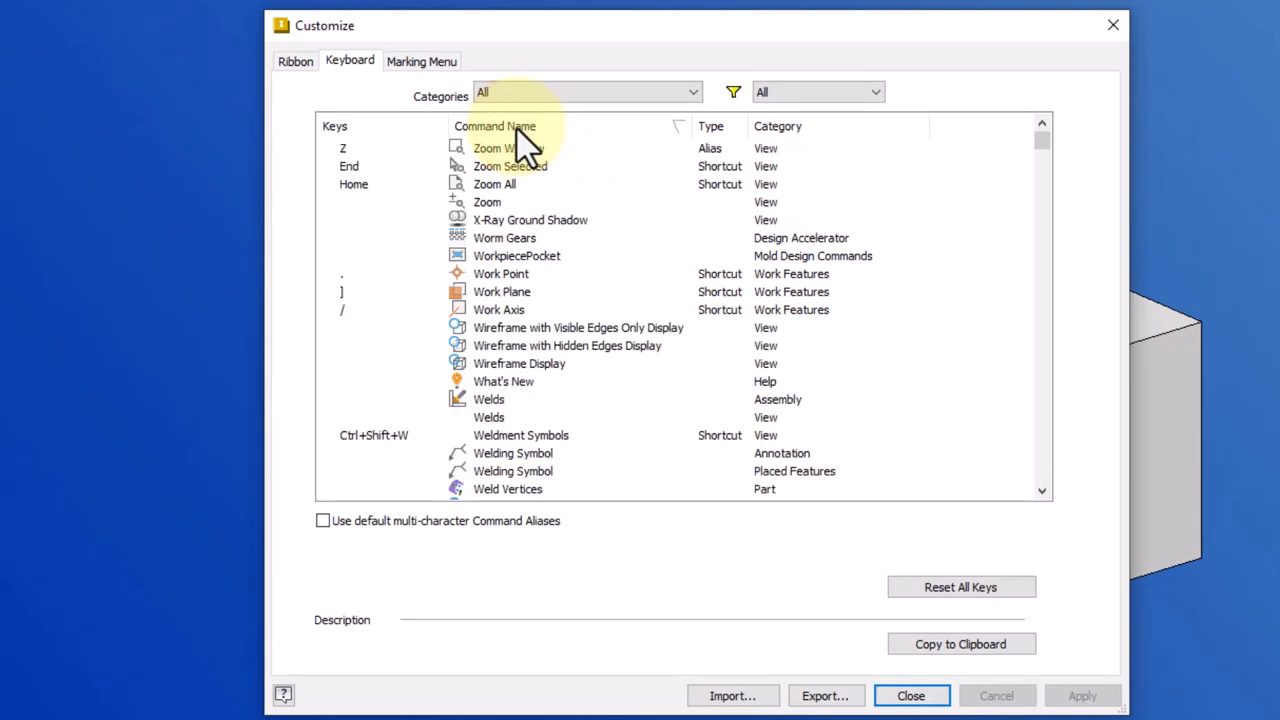
mouse_move(718, 165)
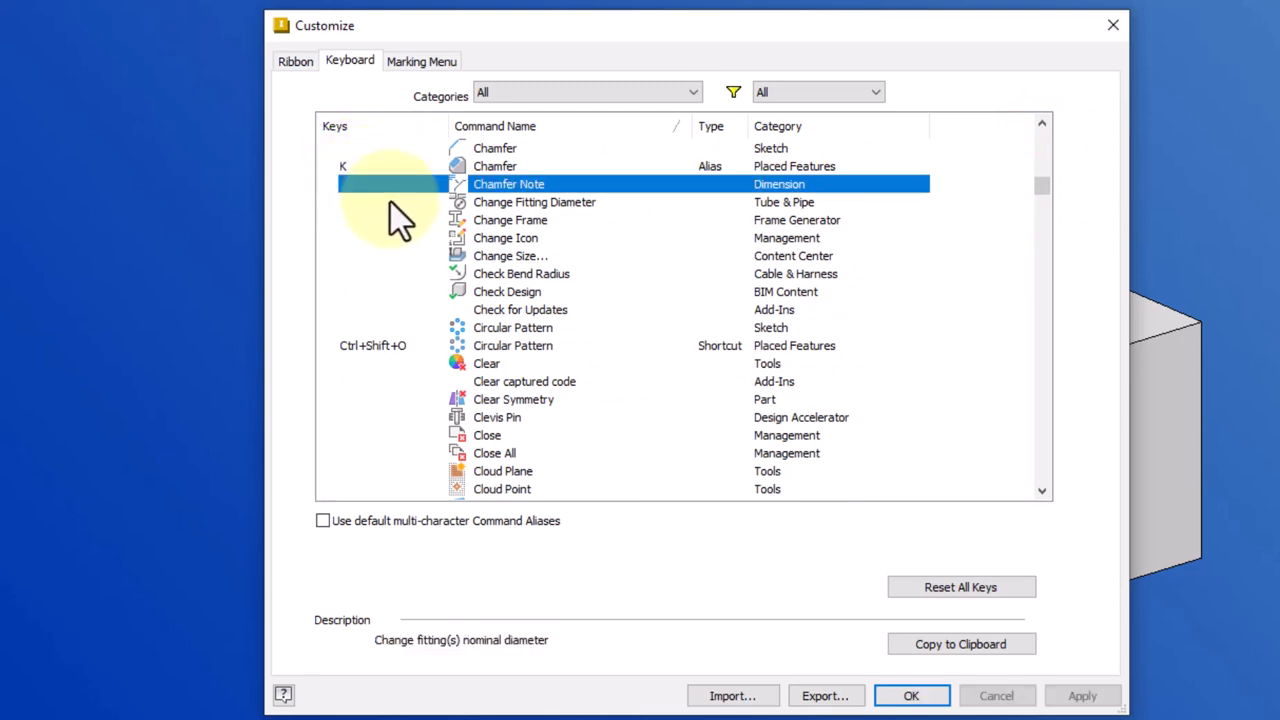
click(912, 695)
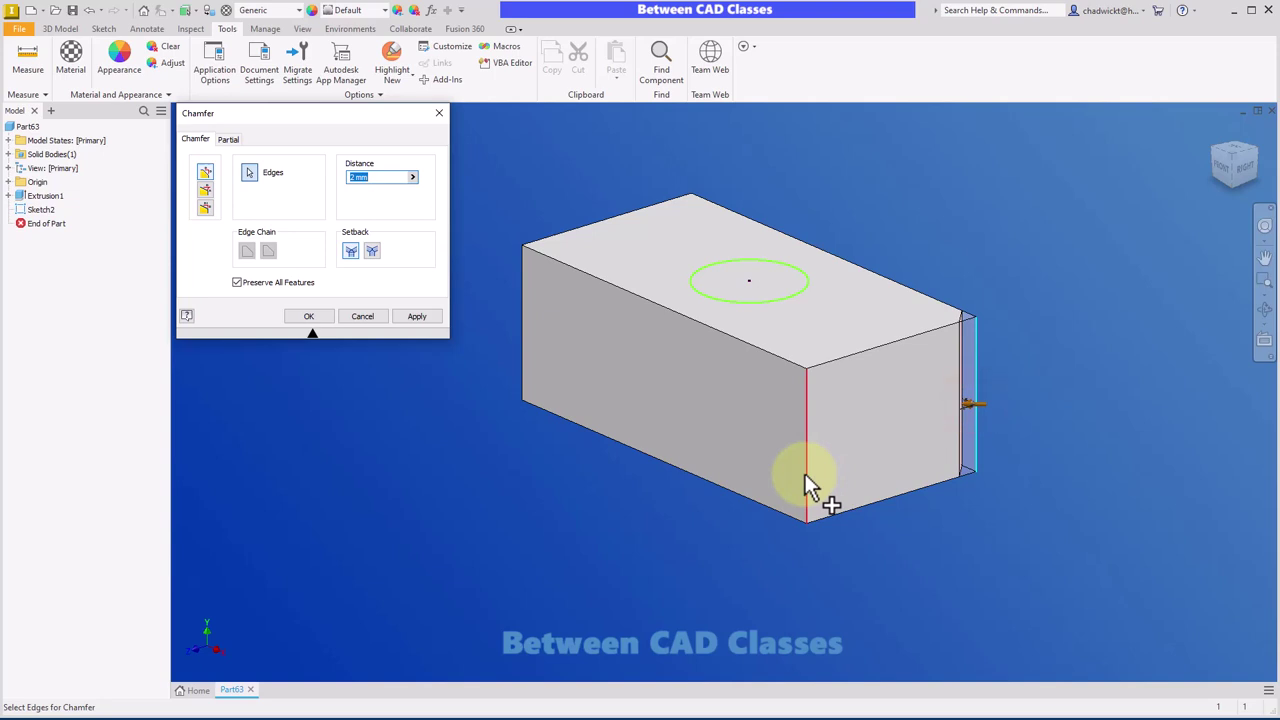
Add the front vertical edge to the preview, then cancel without chamfering.
click(805, 450)
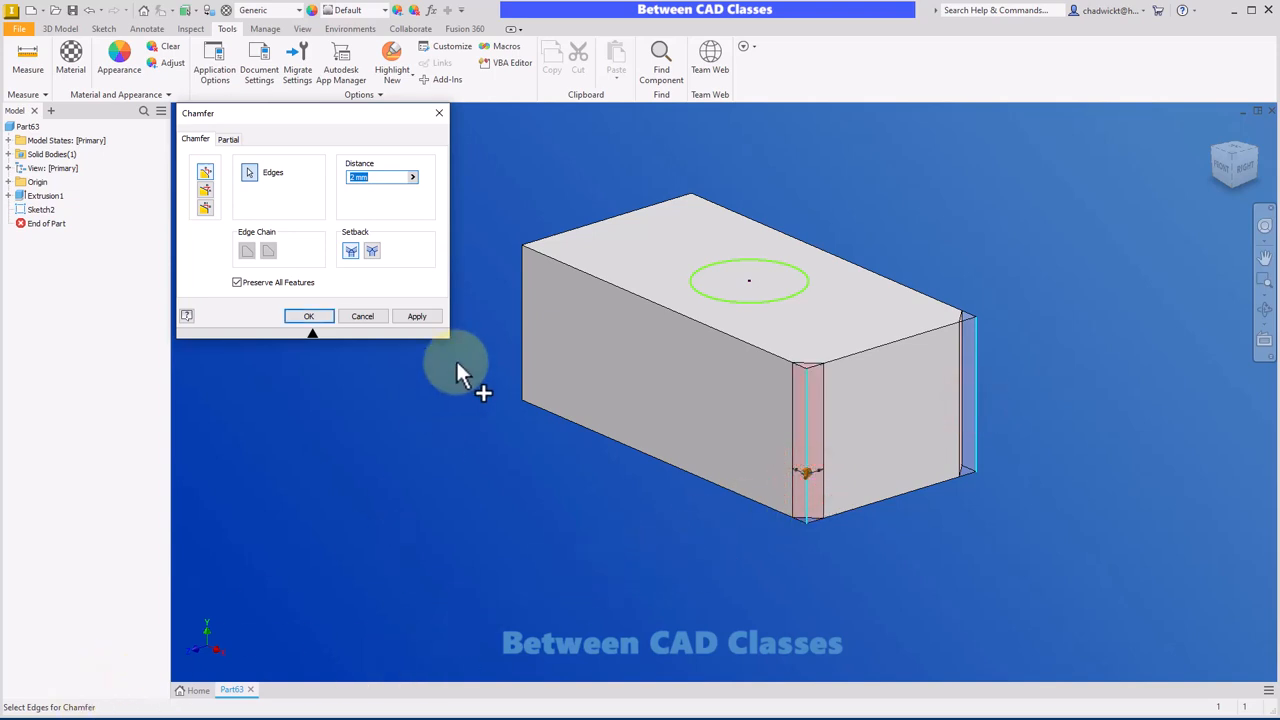
click(362, 316)
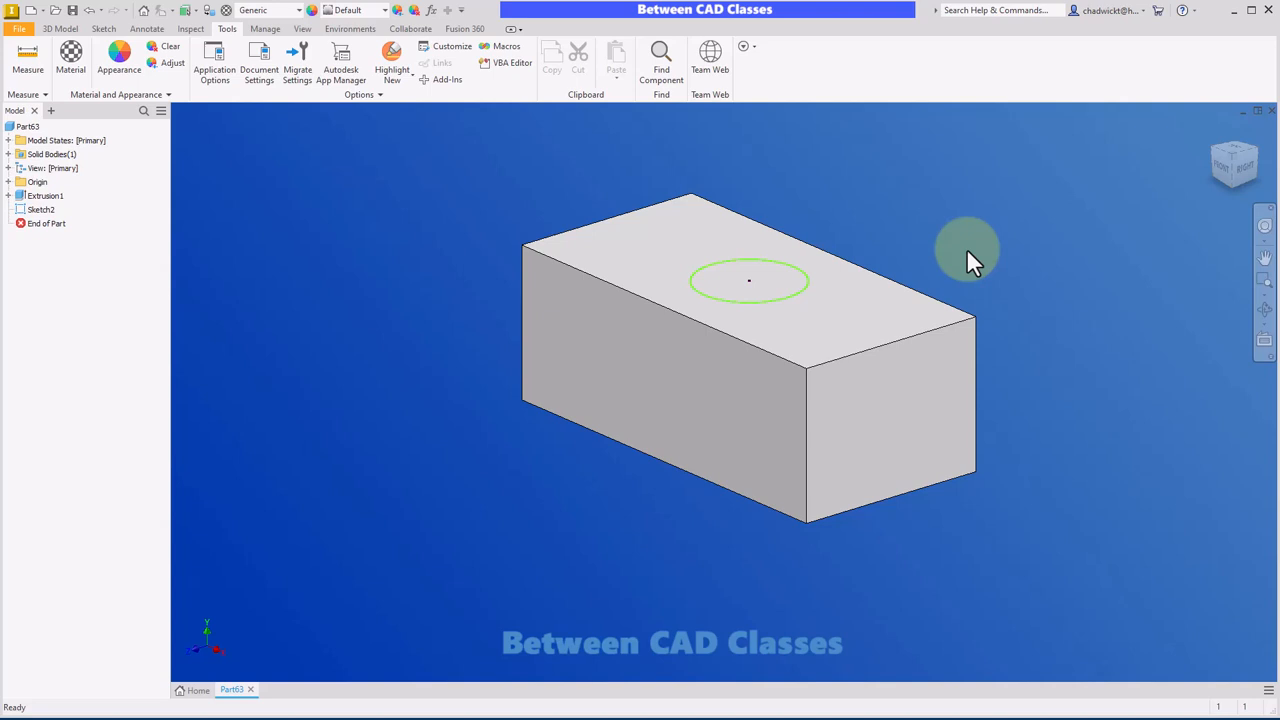
mouse_move(1012, 232)
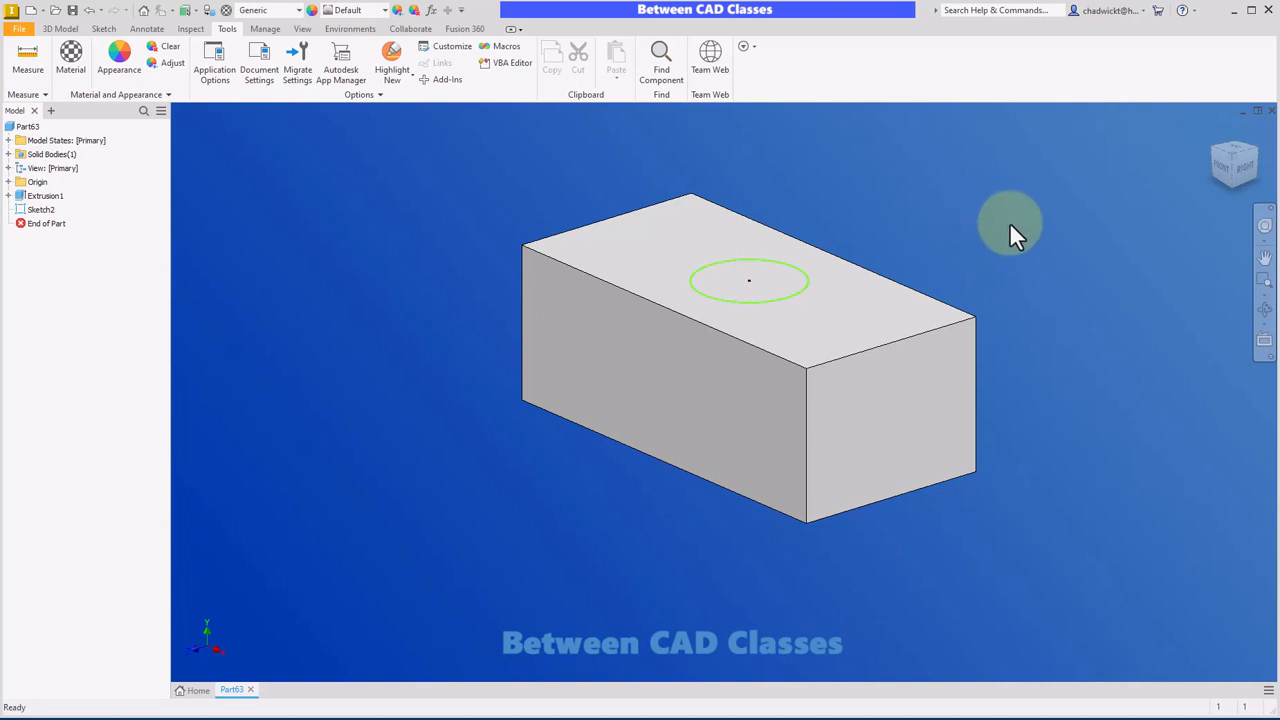
mouse_move(1028, 200)
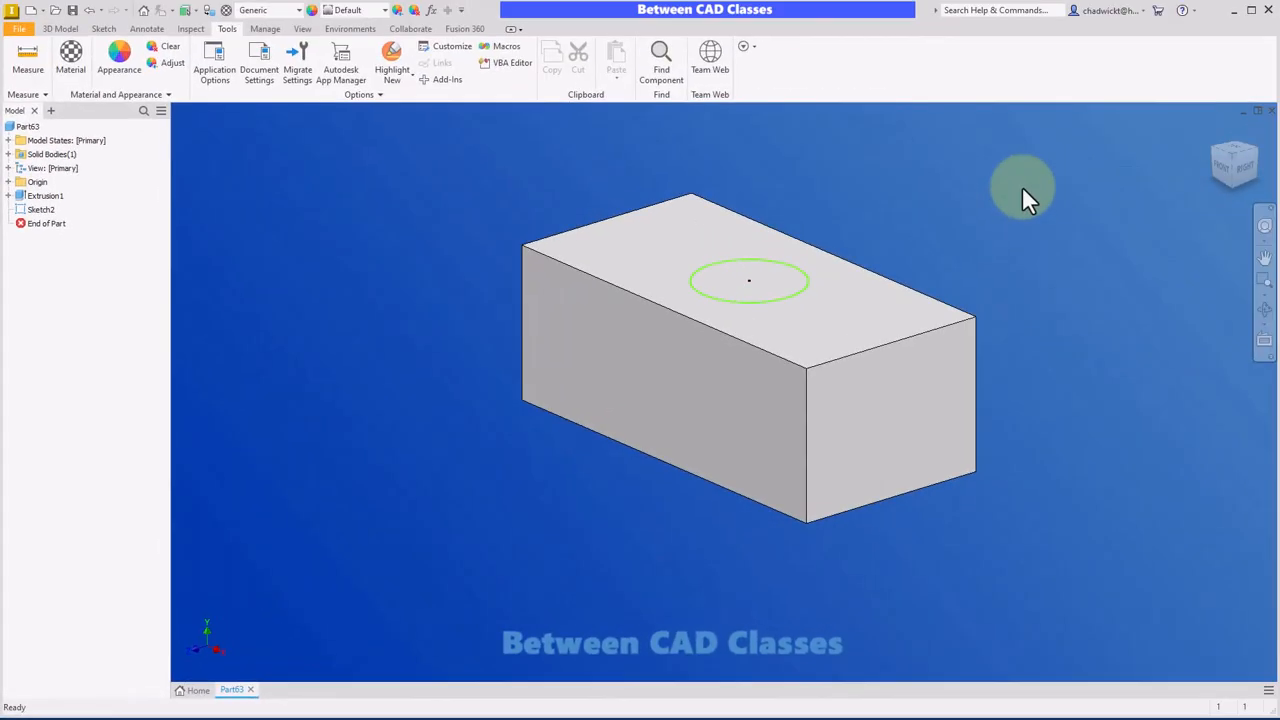
mouse_move(438, 62)
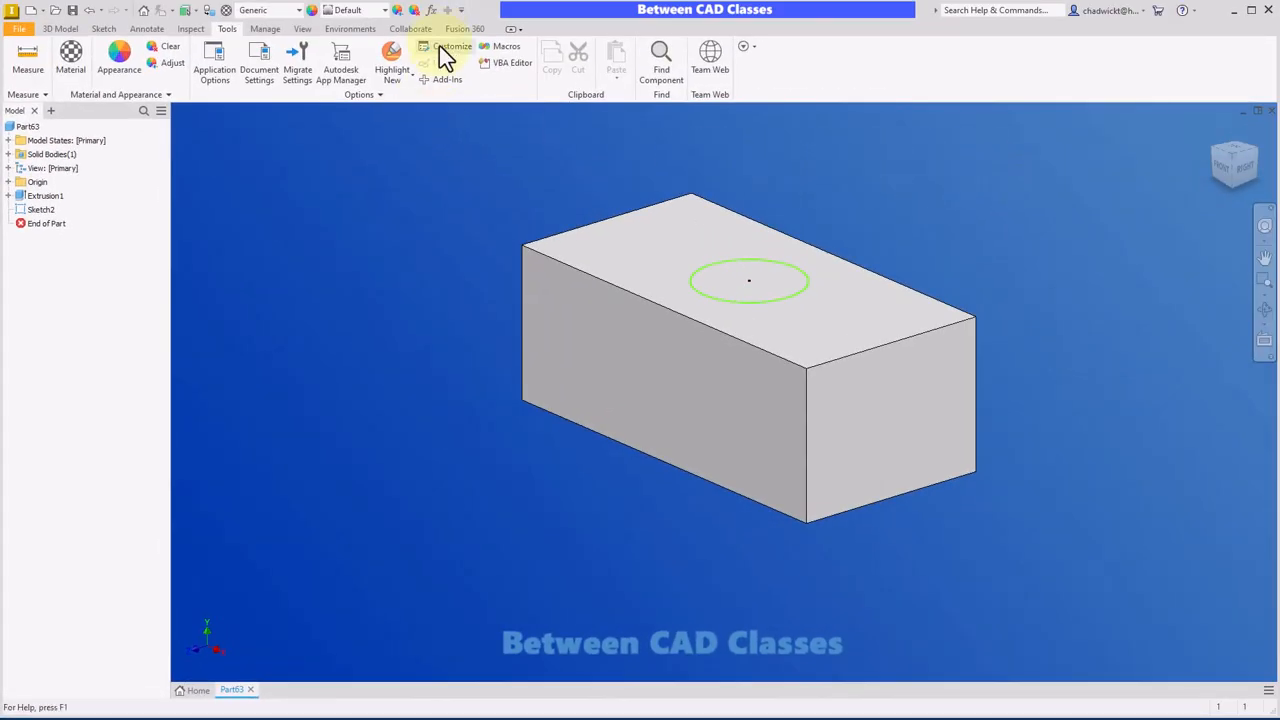
click(451, 47)
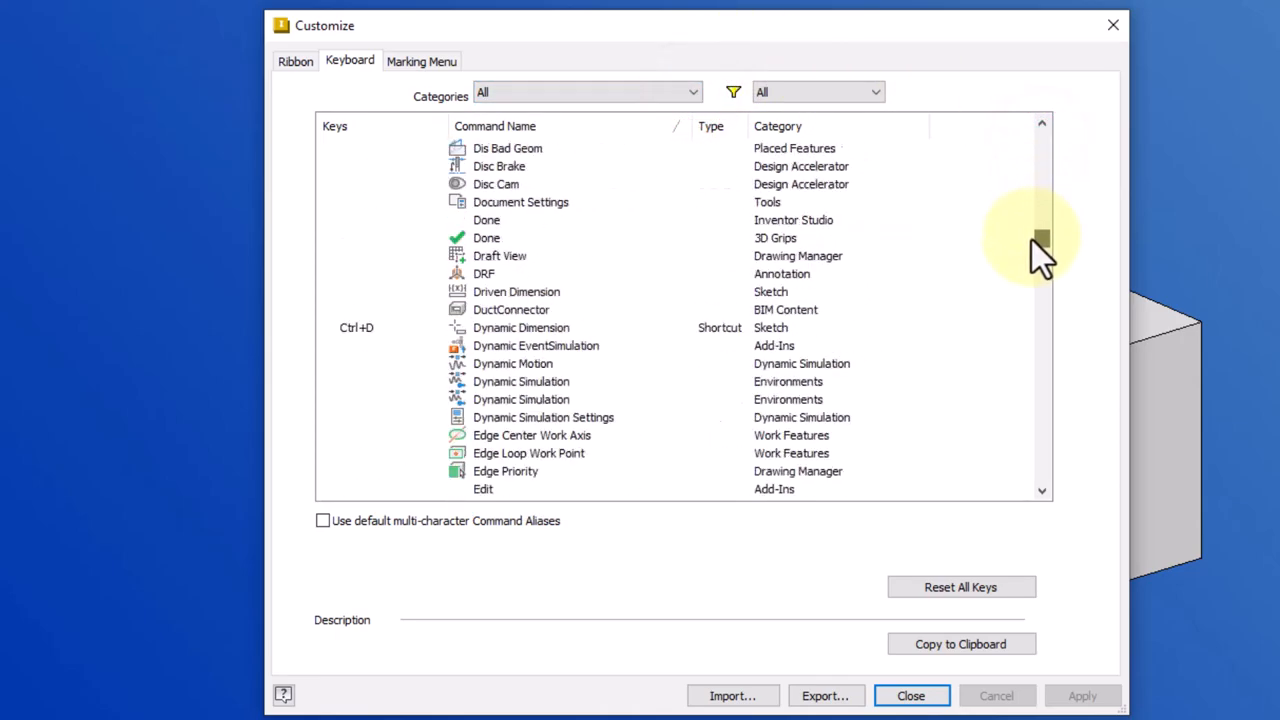
Scroll the Keyboard list to Mirror (Placed Features) to give it the M alias.
drag(1040, 240, 1040, 305)
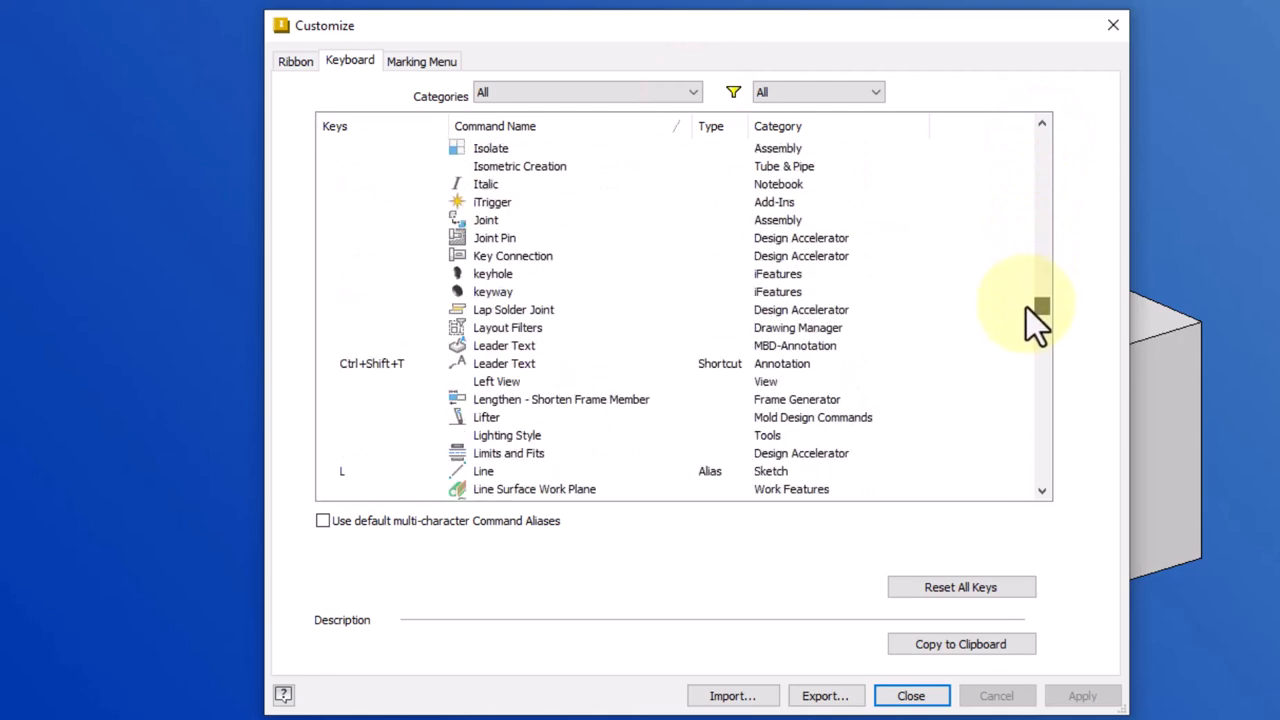
scroll(down, 3)
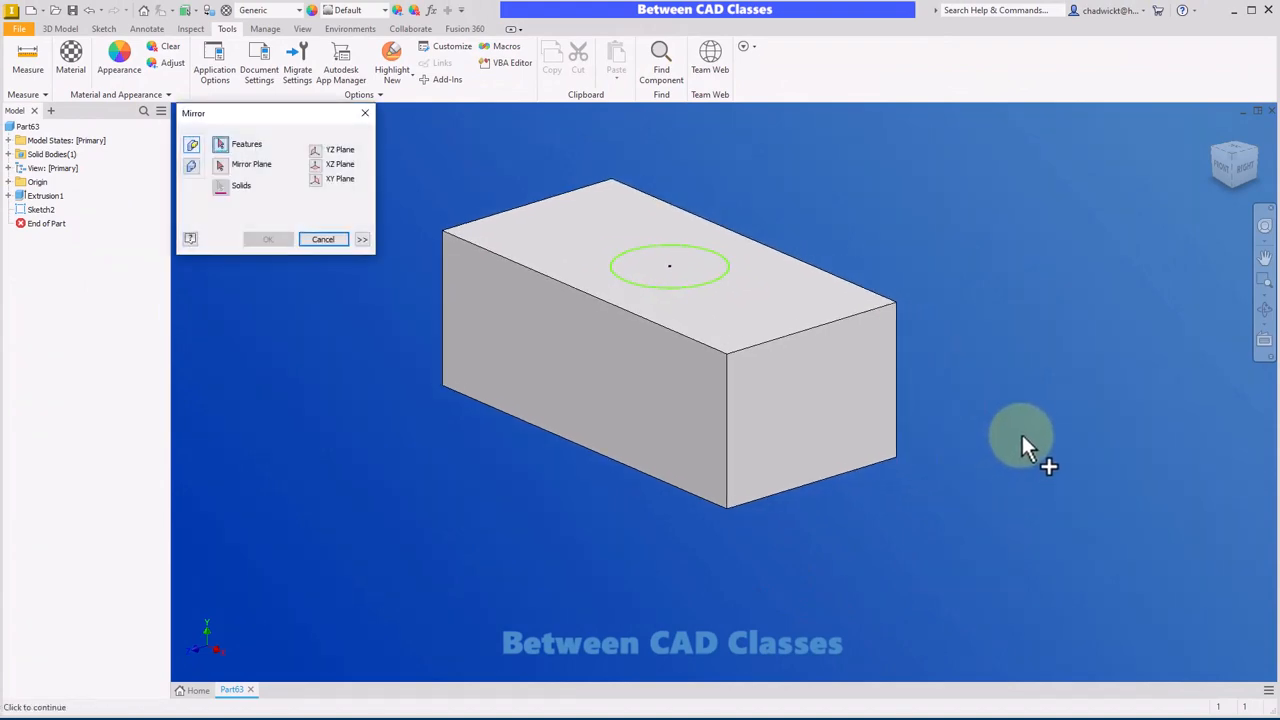
Cancel the Mirror dialog so no mirror feature is created.
click(323, 239)
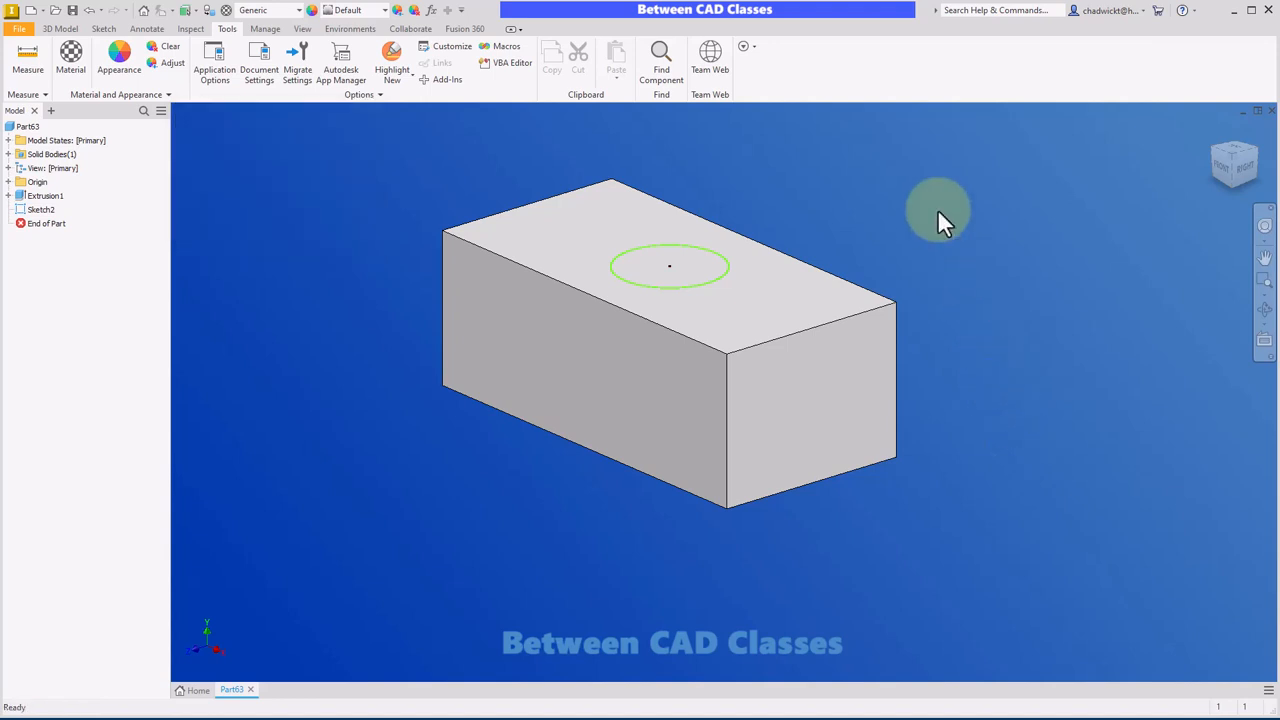
mouse_move(930, 220)
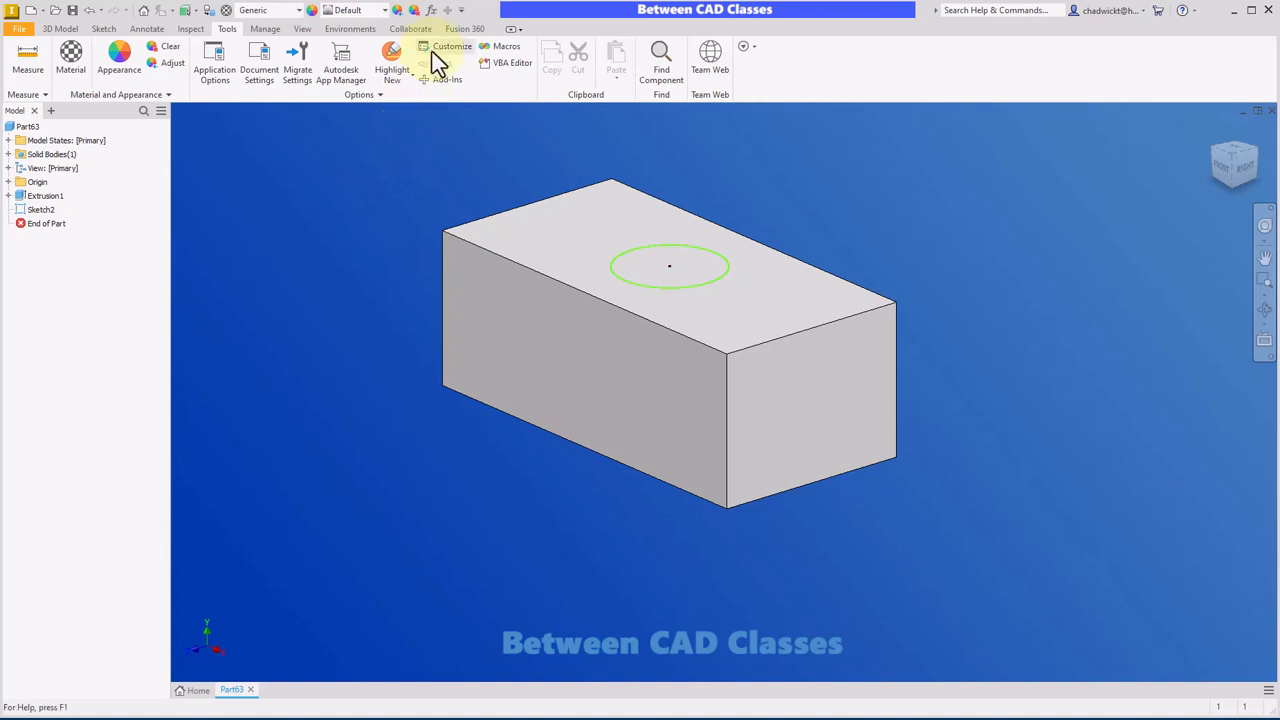
Reopen the keyboard customization list and scroll to the K (Chamfer) and M (Mirror) aliases.
click(448, 46)
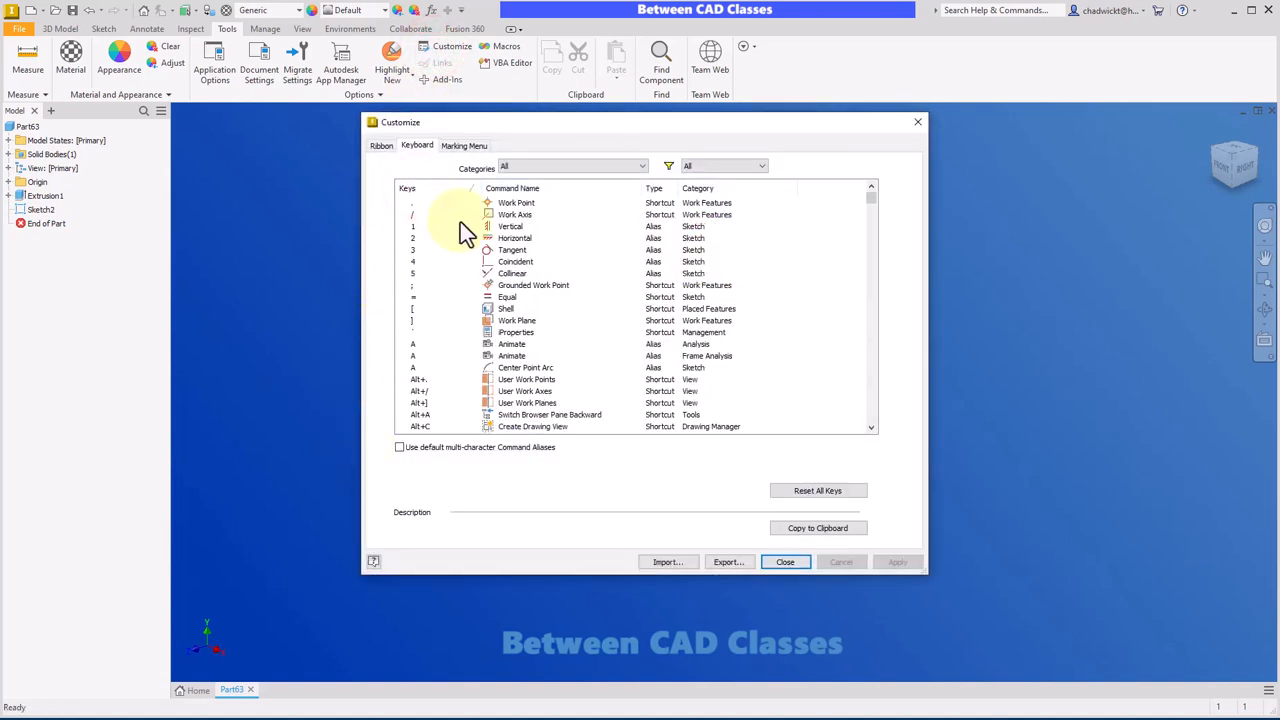
scroll(down, 3)
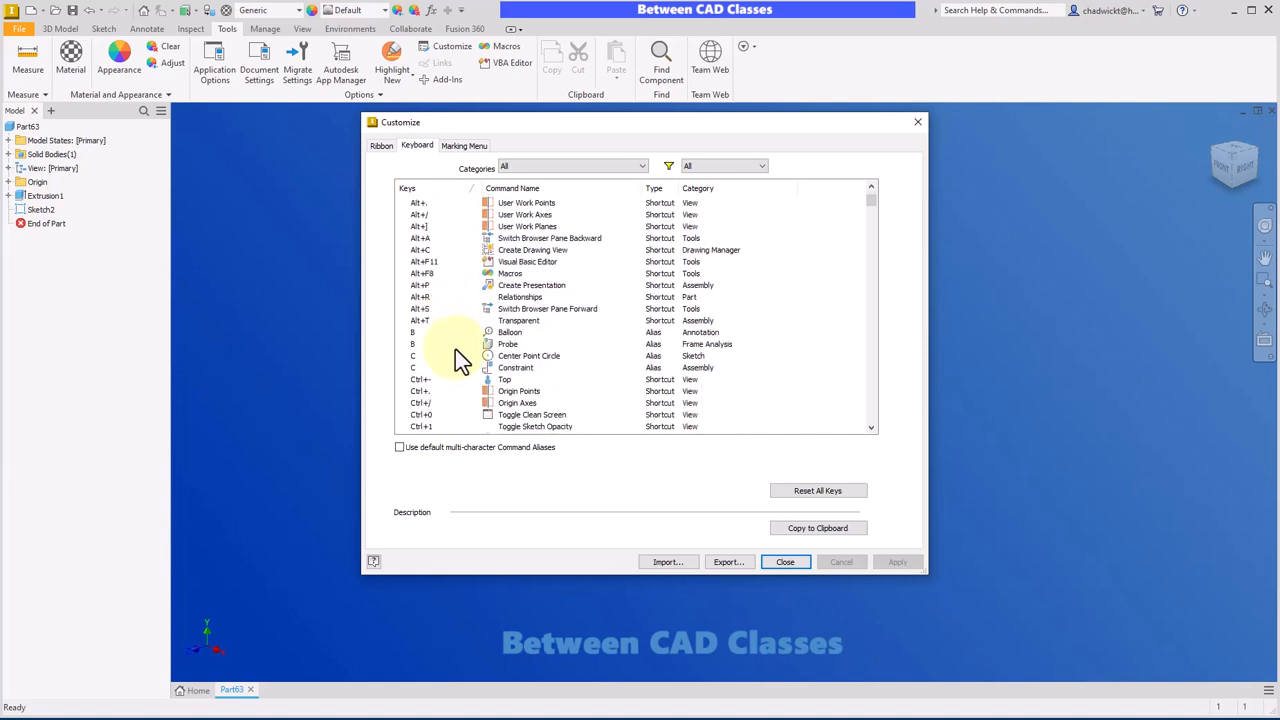
scroll(down, 3)
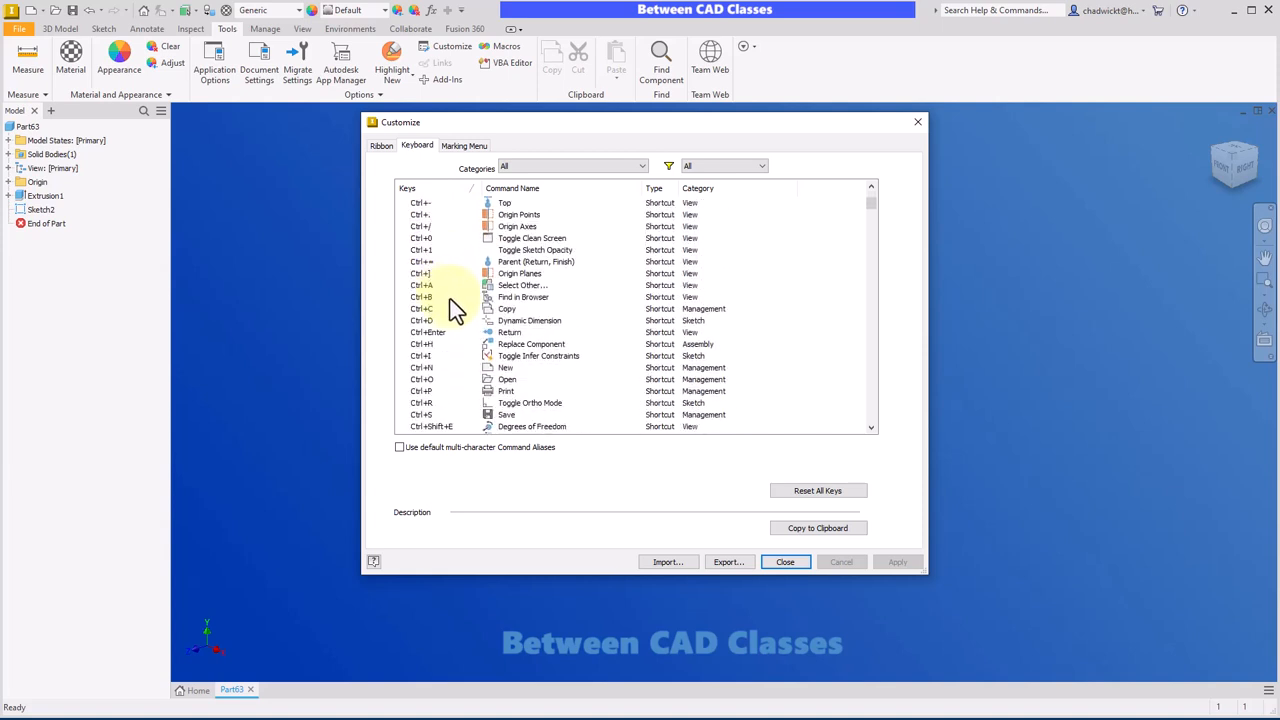
scroll(down, 3)
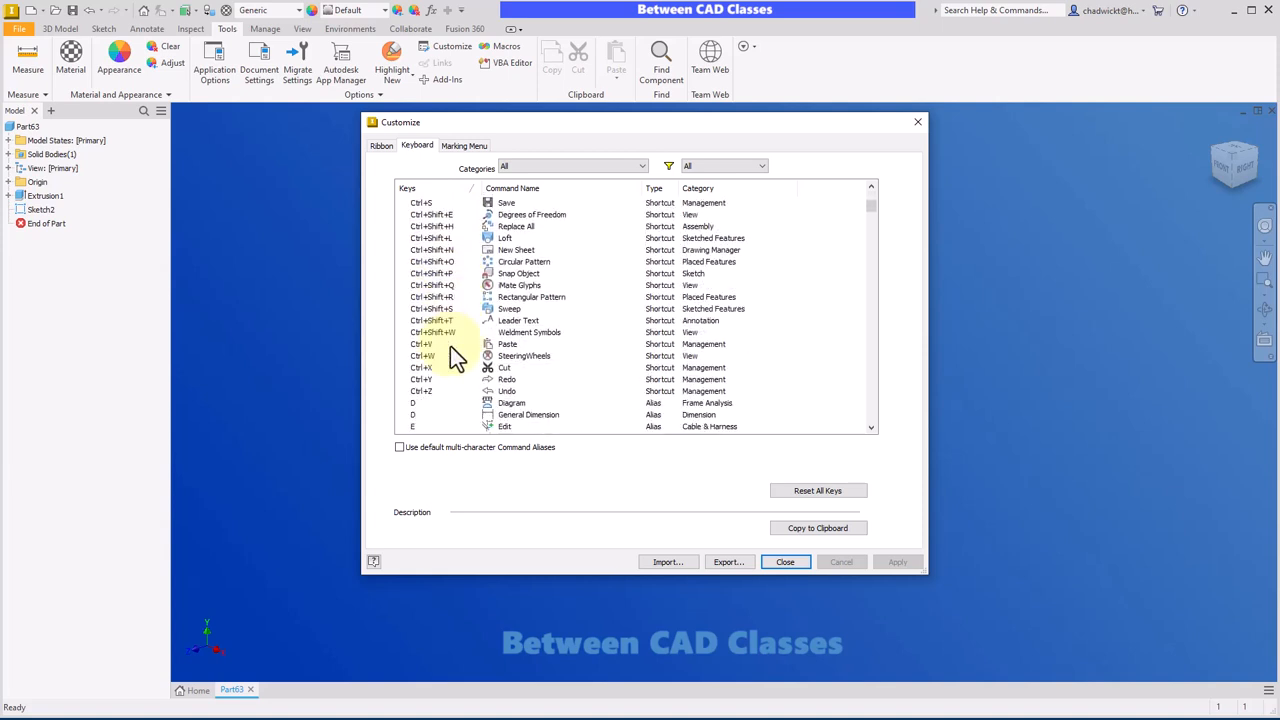
scroll(down, 3)
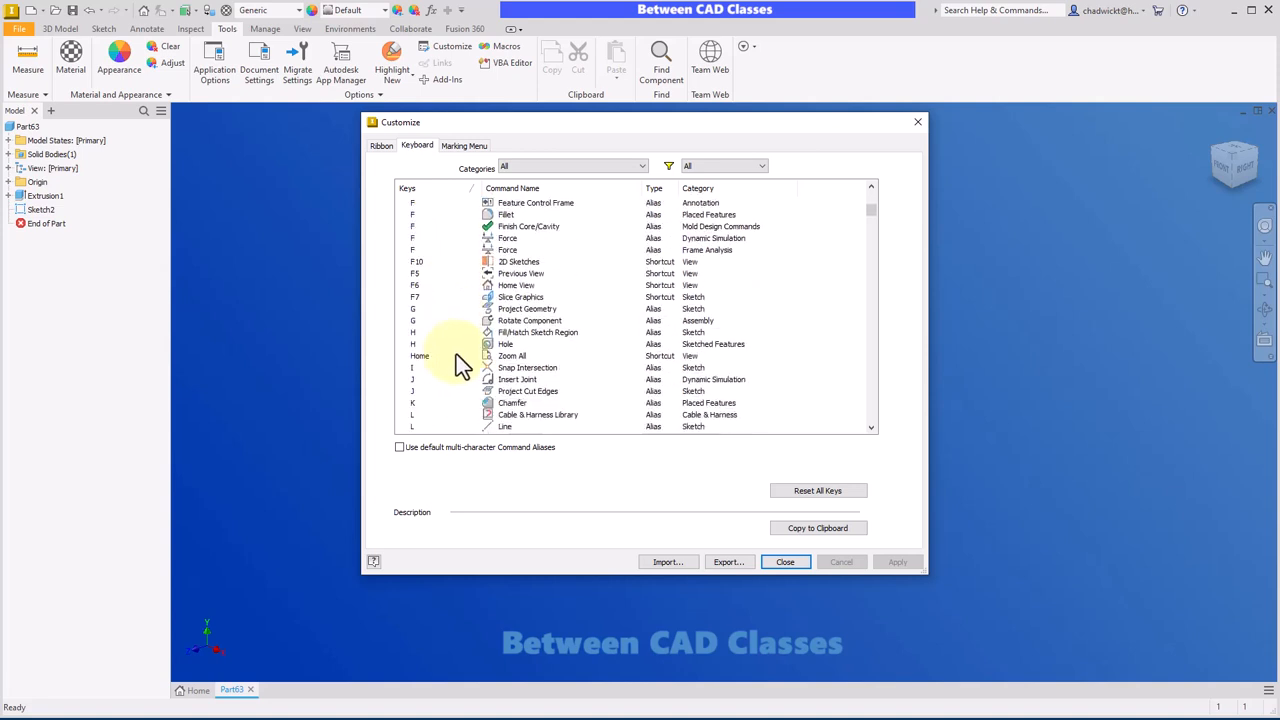
scroll(down, 3)
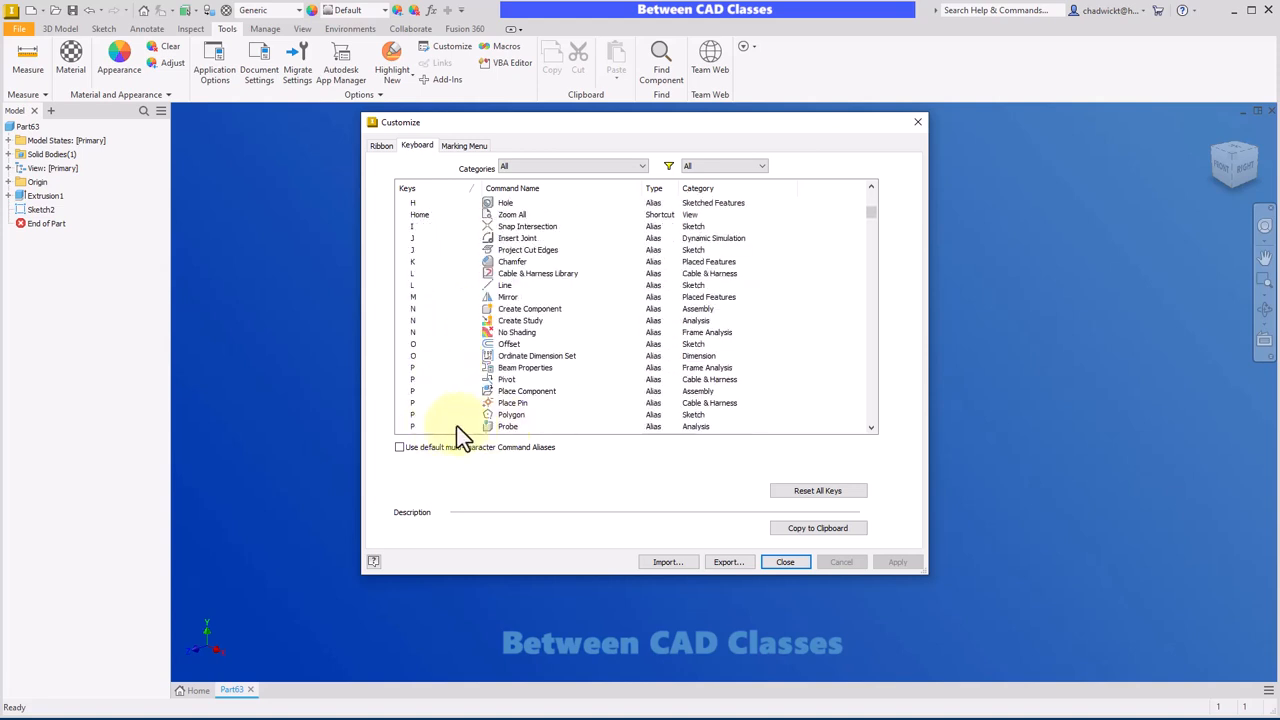